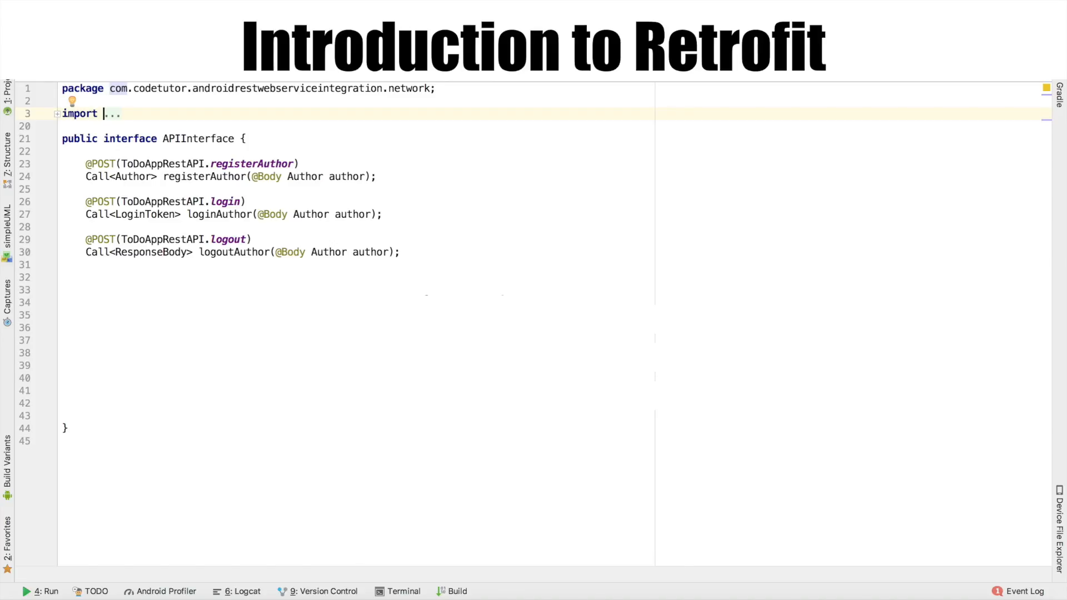
text(@POST(ToDoAppRestAPI.addToDoItem))
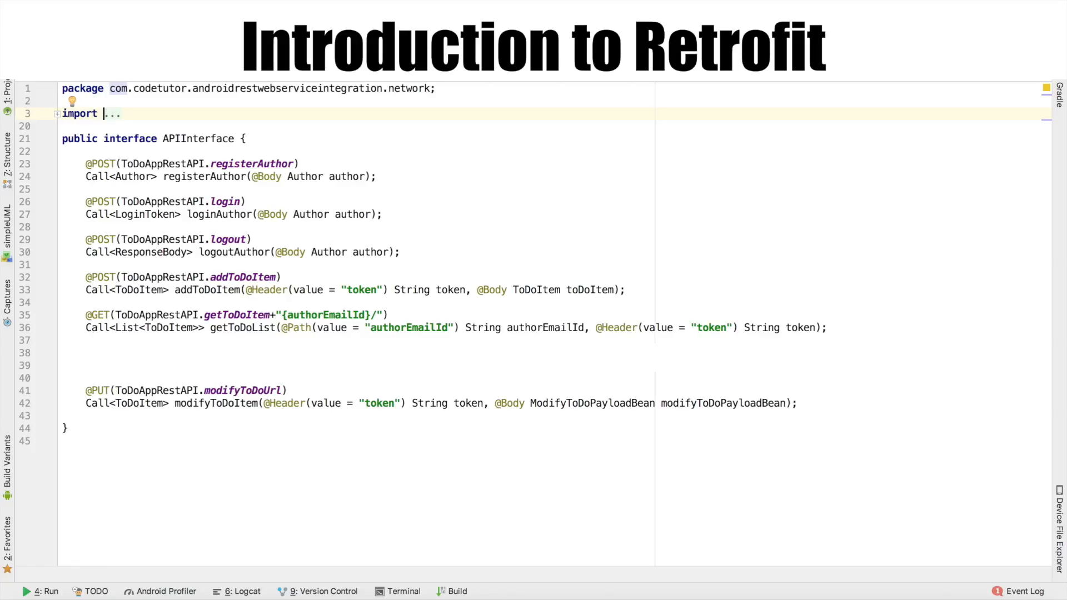
text(@HTTP(method = "DELETE", path = ToDoAppRestAPI.deleteToDo, hasBody = true))
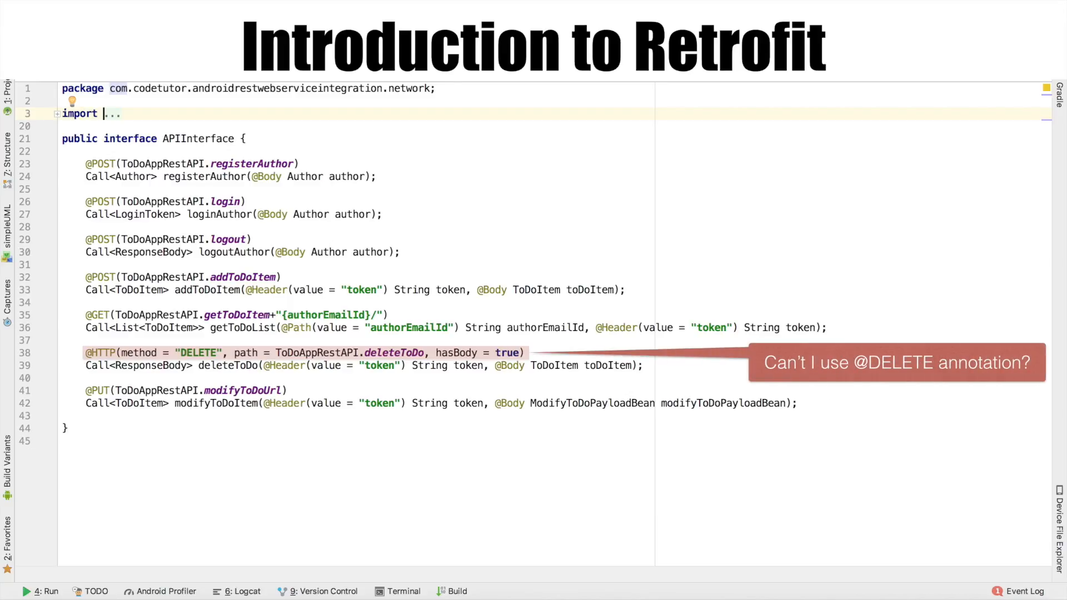
text(@DELETE)
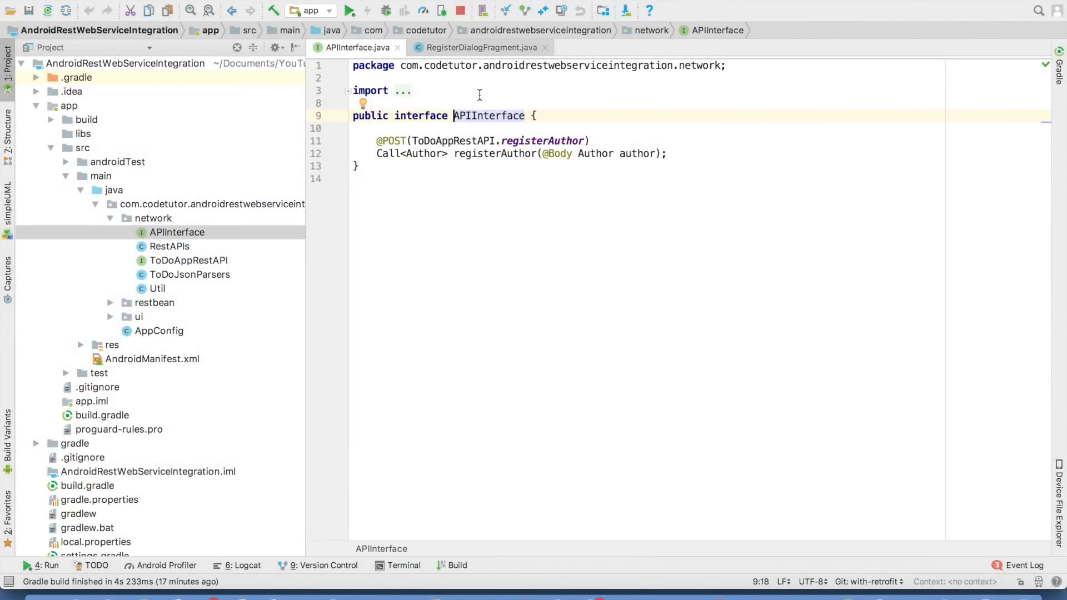
Show RegisterDialogFragment.java scrolled to its initUI and onClick methods
click(483, 47)
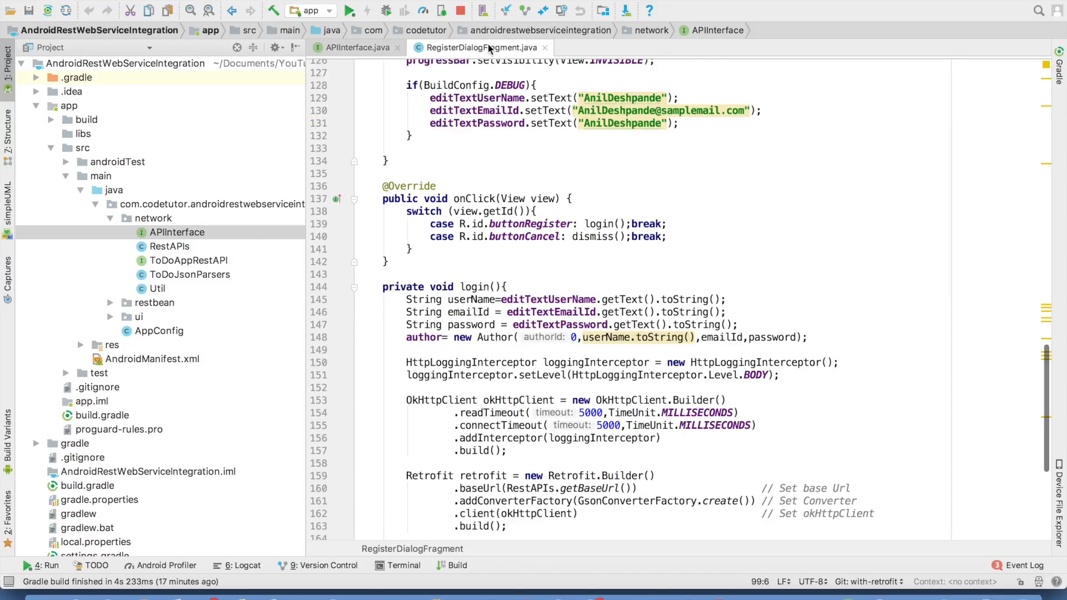
scroll(down, 3)
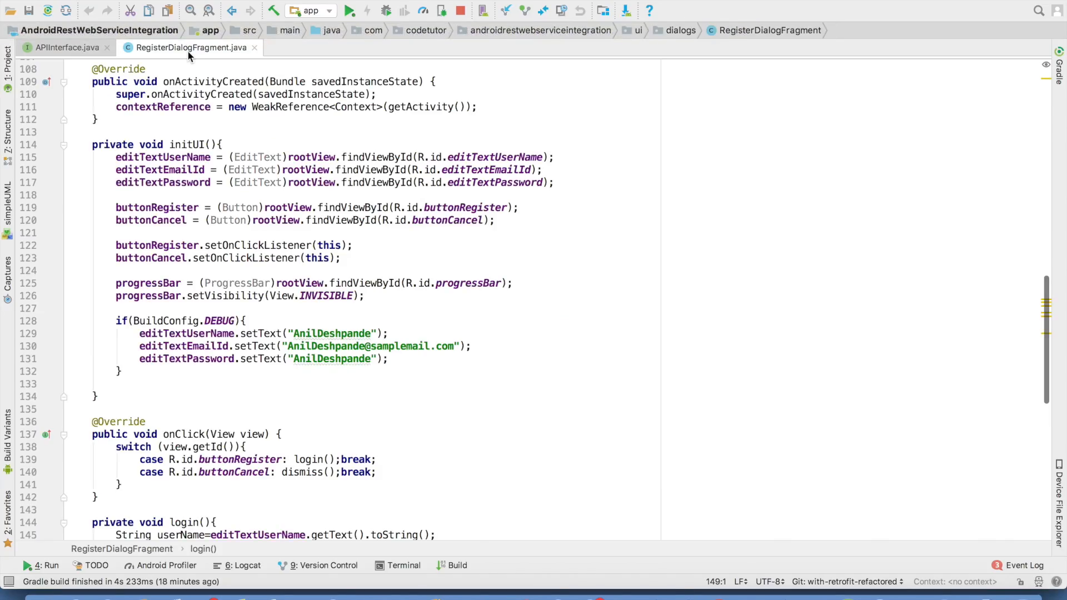
From login(), navigate into AppConfig and its getApiServiceProvider method
scroll(down, 3)
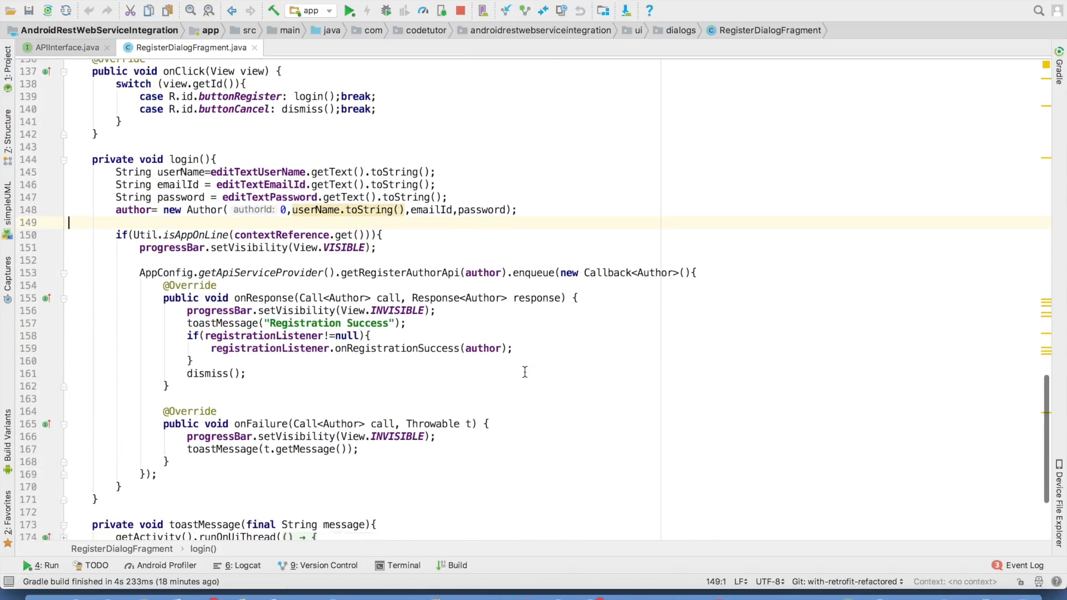
scroll(down, 3)
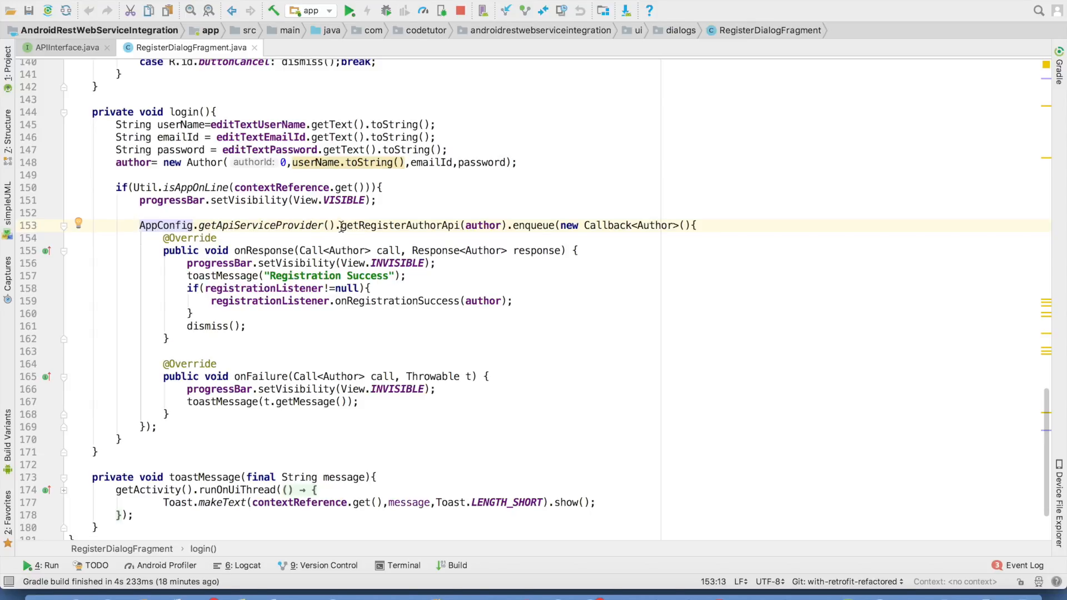
mouse_move(397, 229)
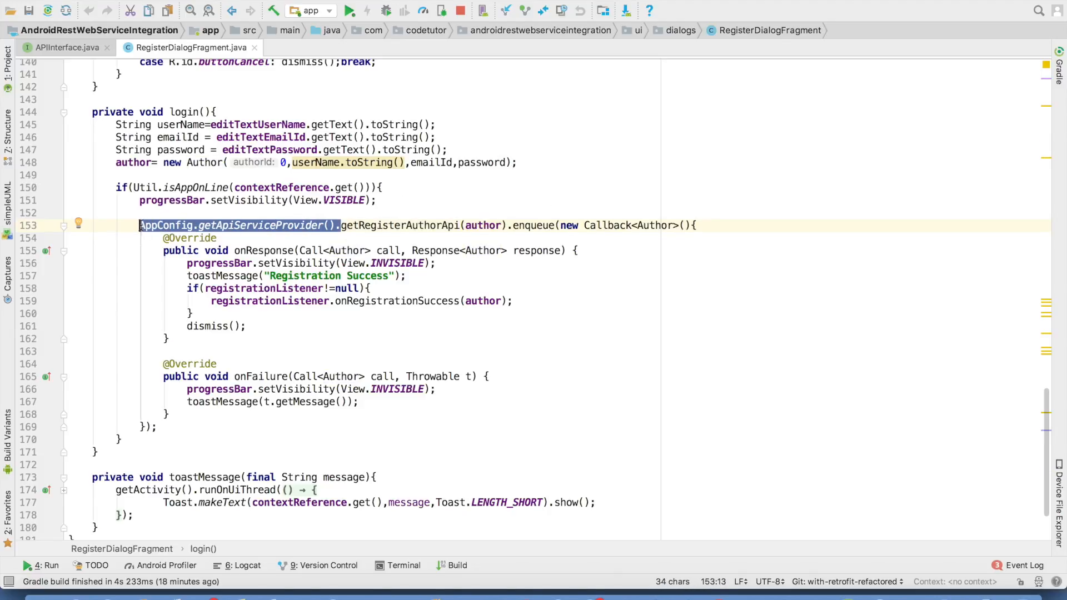
click(167, 224)
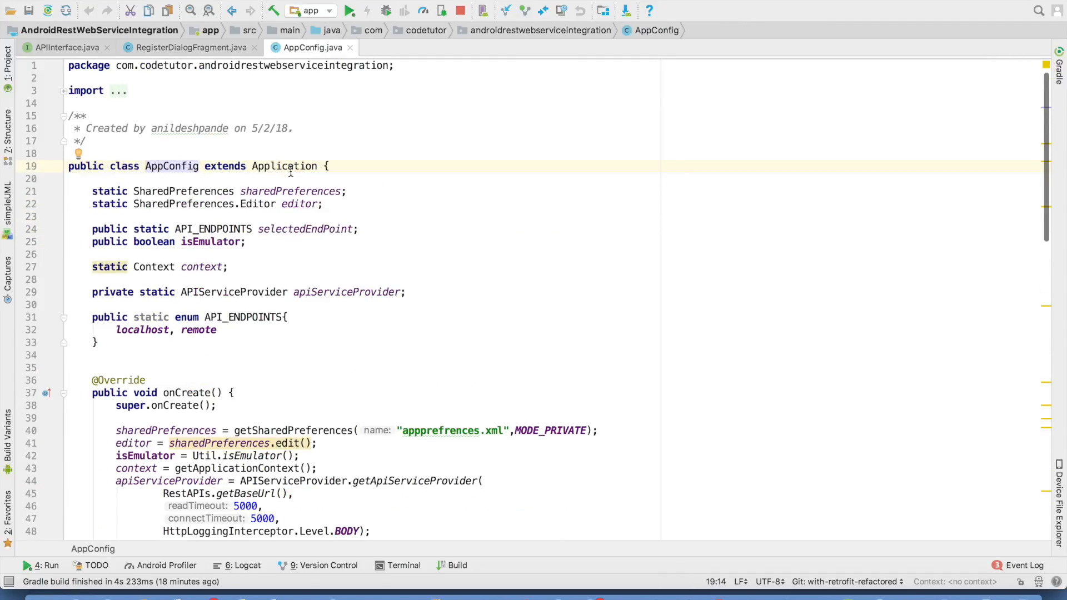
click(195, 46)
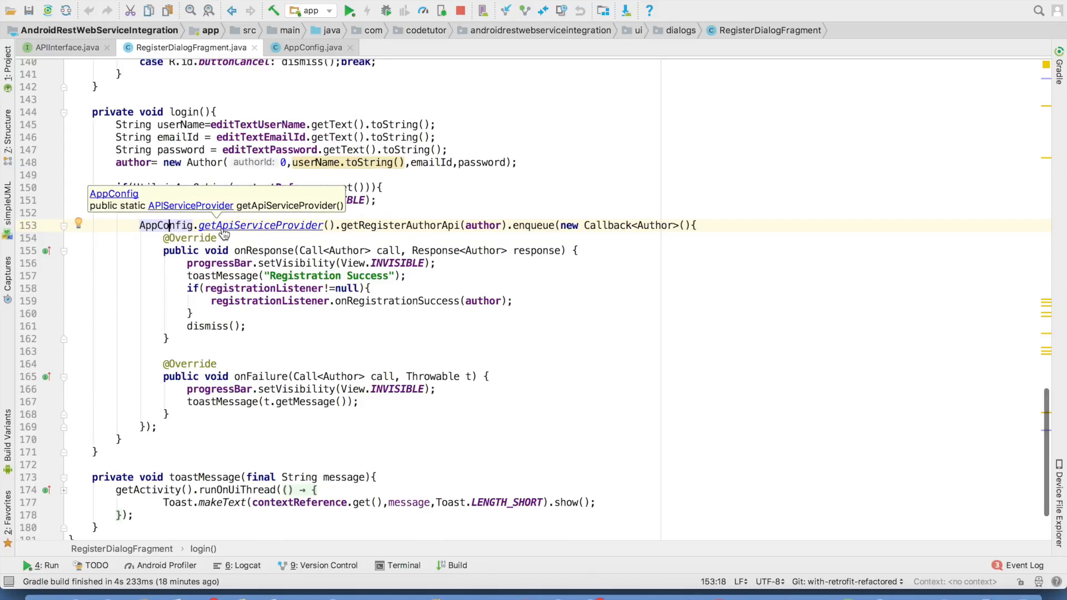
click(261, 225)
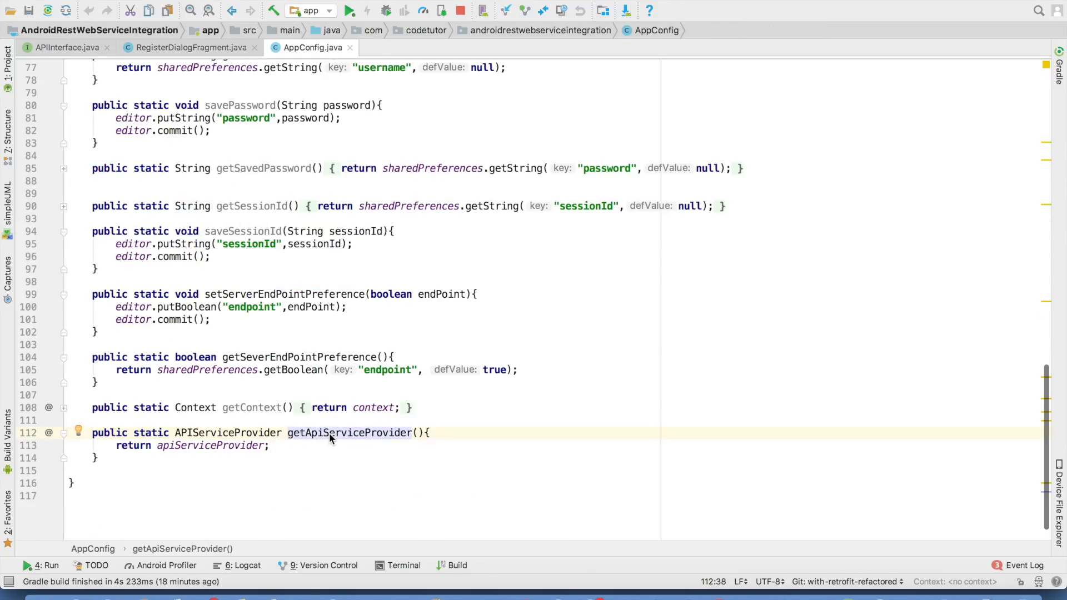
mouse_move(205, 445)
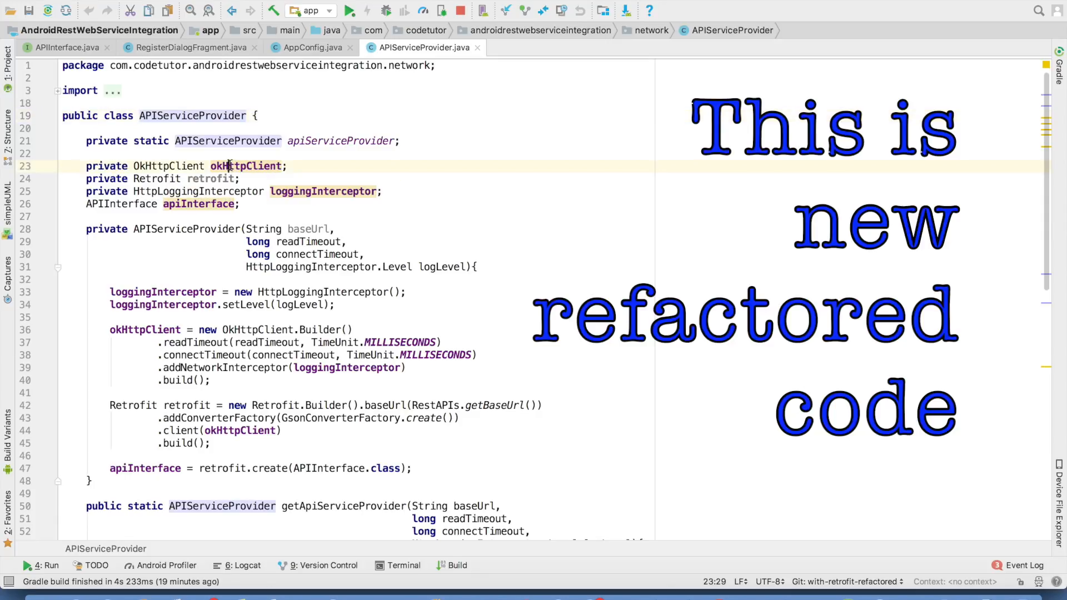
Review APIServiceProvider's HttpLoggingInterceptor field and scroll to its wrapper methods
double_click(169, 166)
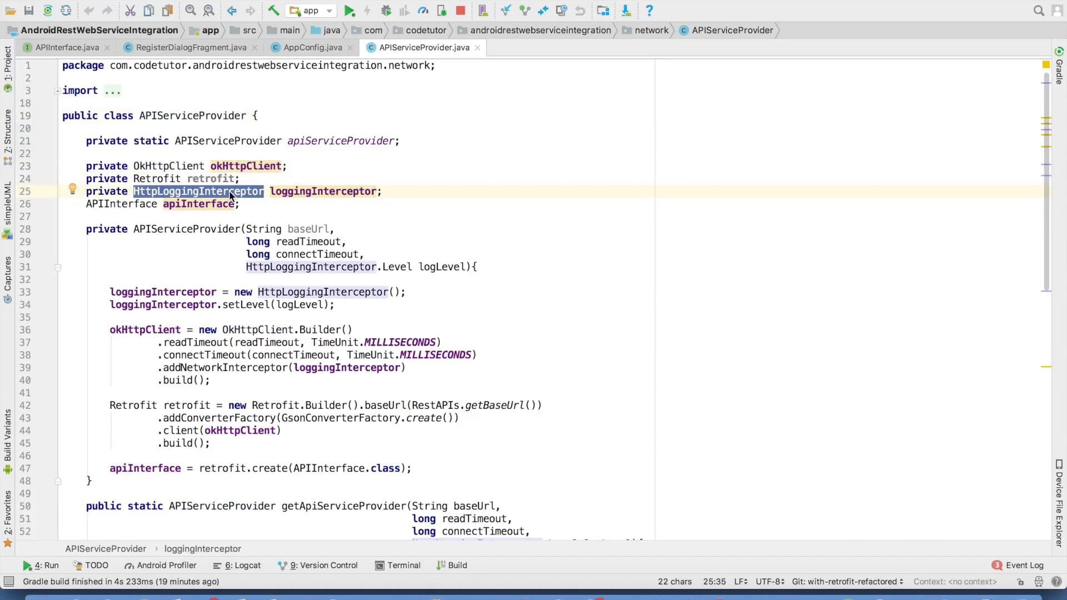
click(193, 204)
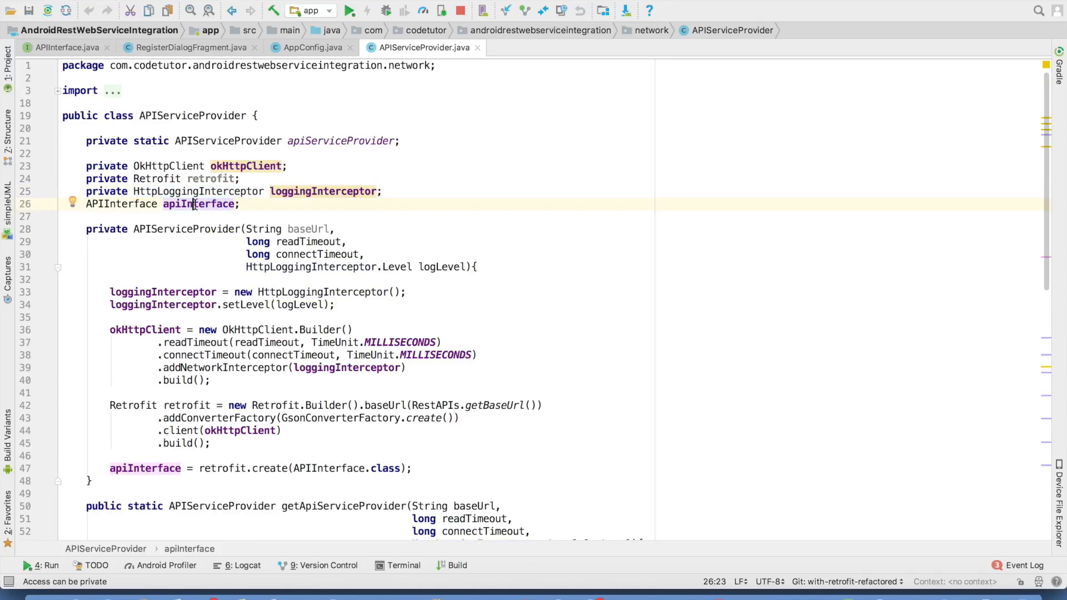
scroll(down, 3)
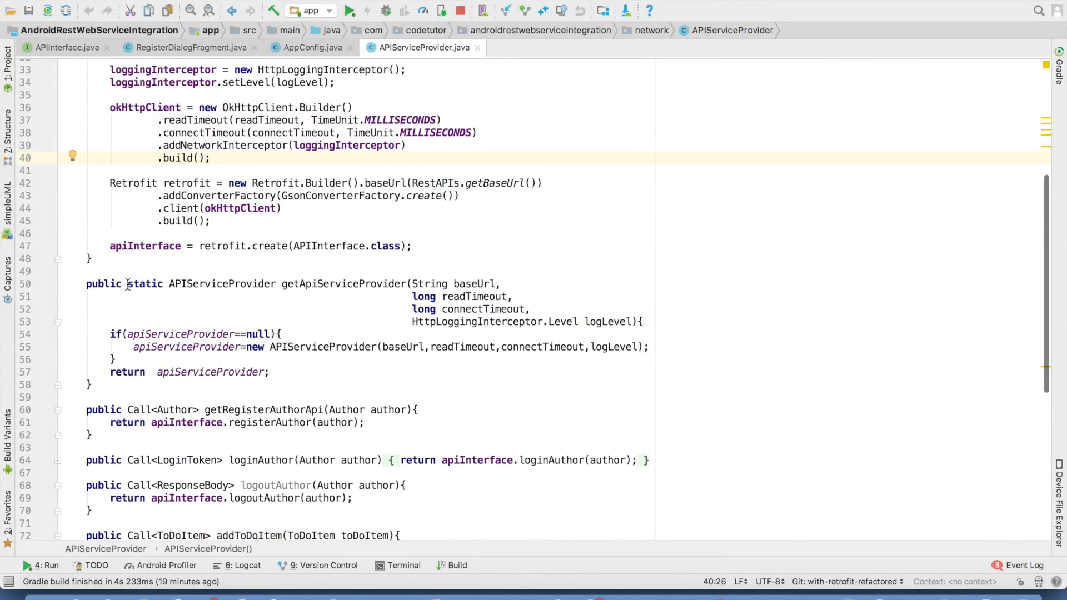
scroll(down, 3)
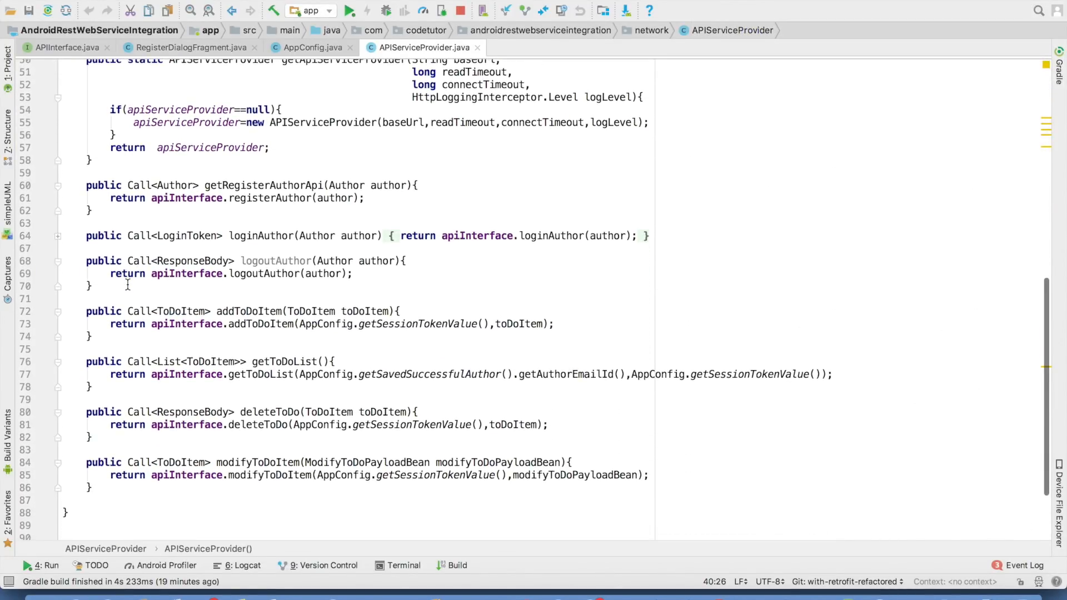
scroll(down, 3)
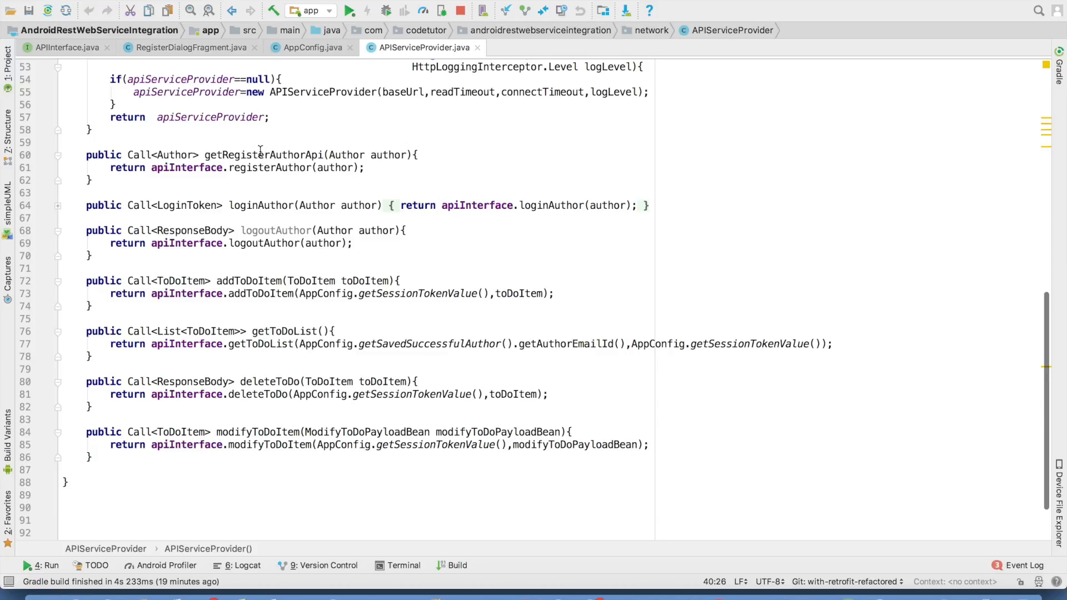
Find usages of getRegisterAuthorApi and jump to its call in RegisterDialogFragment
double_click(261, 154)
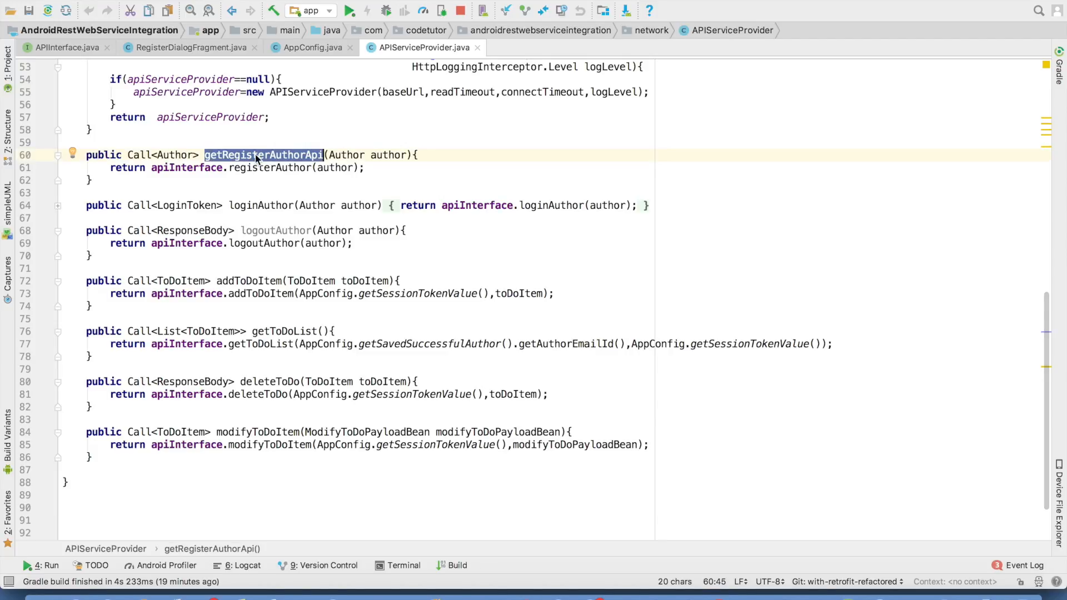
double_click(273, 231)
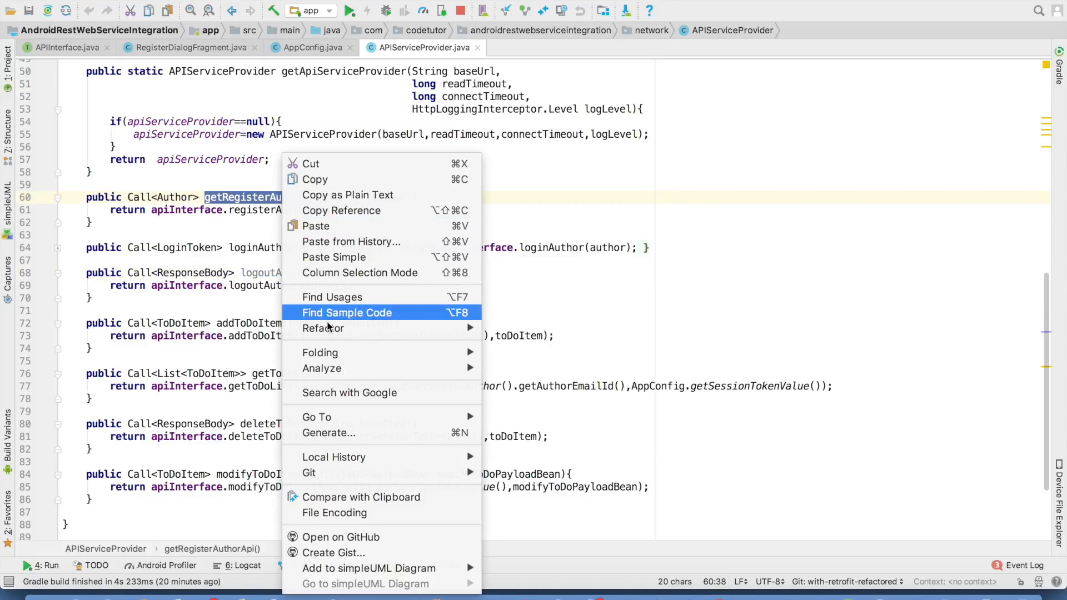
click(333, 297)
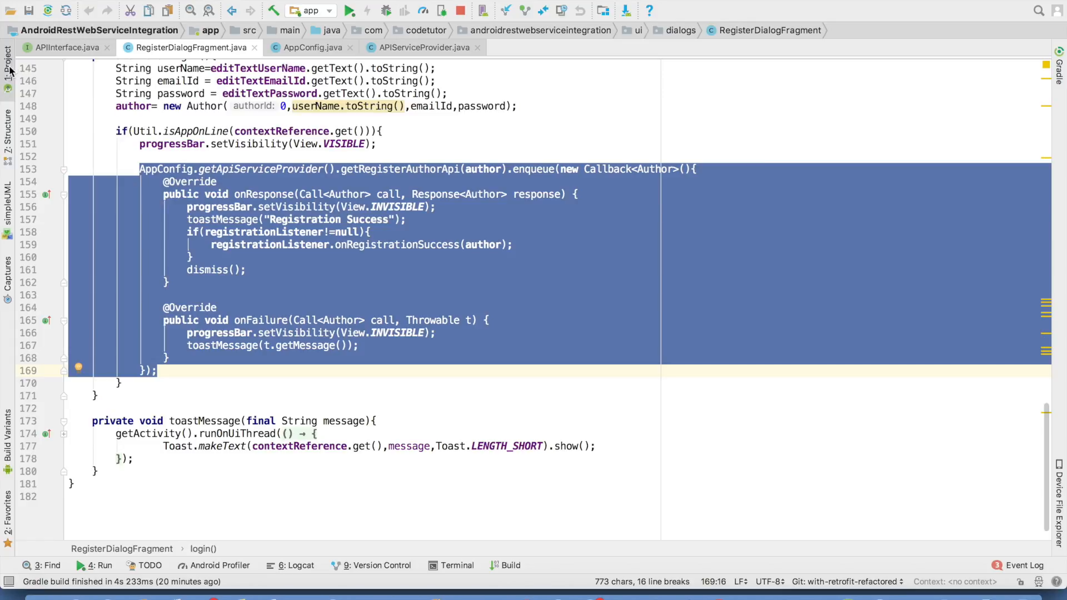
Log in on the emulator and review where addToDoItem is called in HomeActivity
click(6, 64)
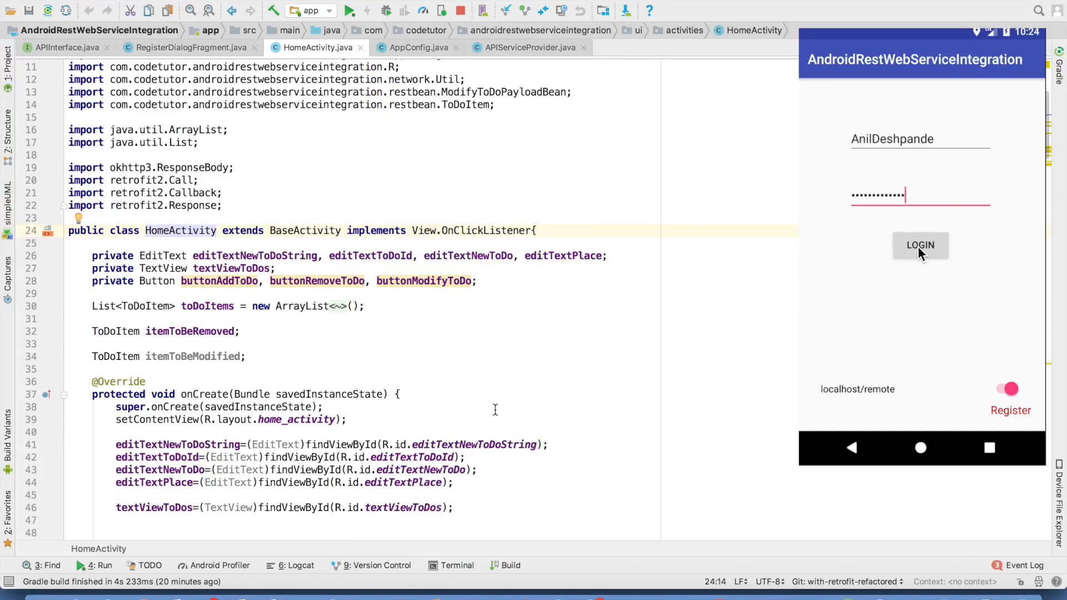
click(921, 244)
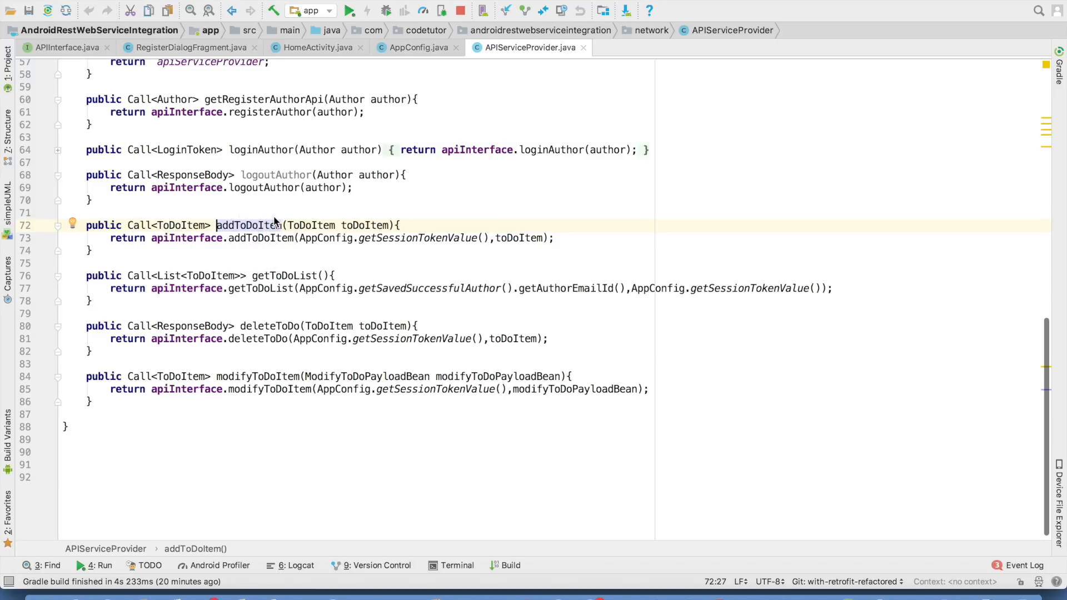
click(318, 46)
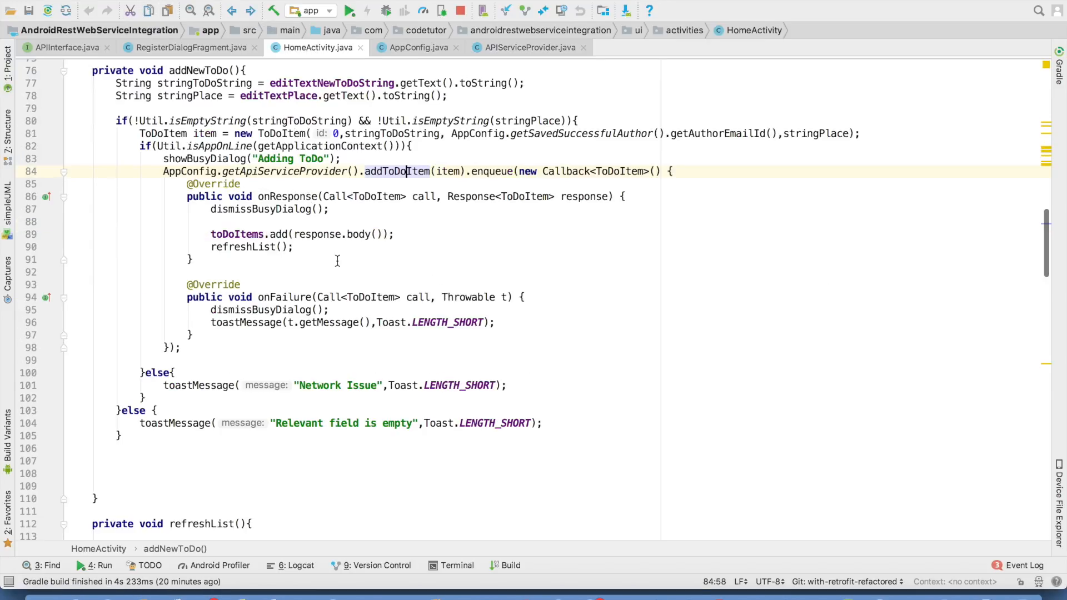
scroll(down, 3)
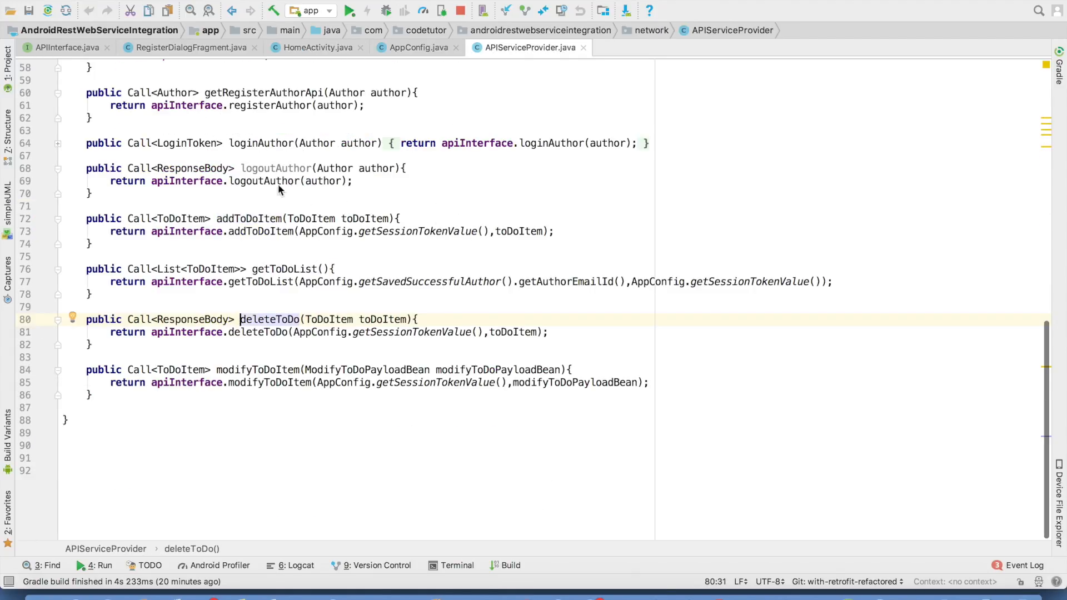
click(229, 10)
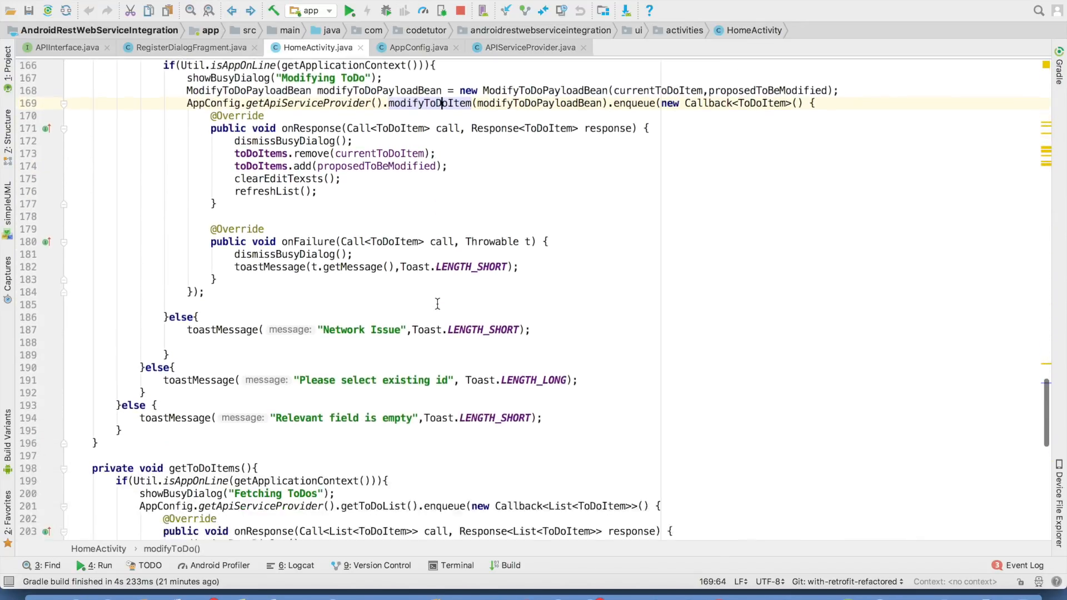
scroll(down, 3)
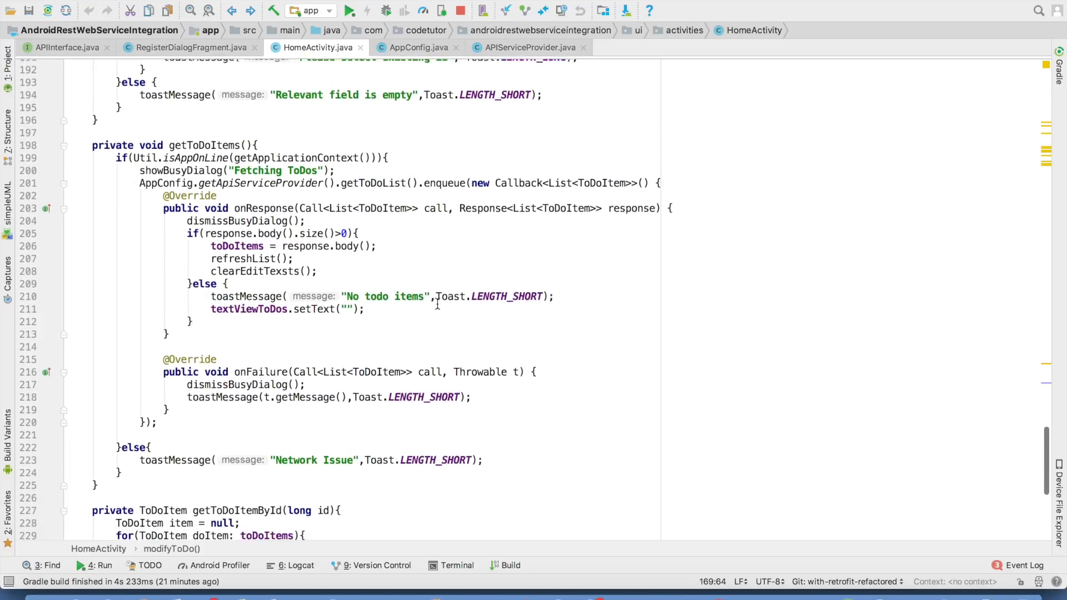
Jump between the getToDoList provider definition and its HomeActivity usage
click(529, 46)
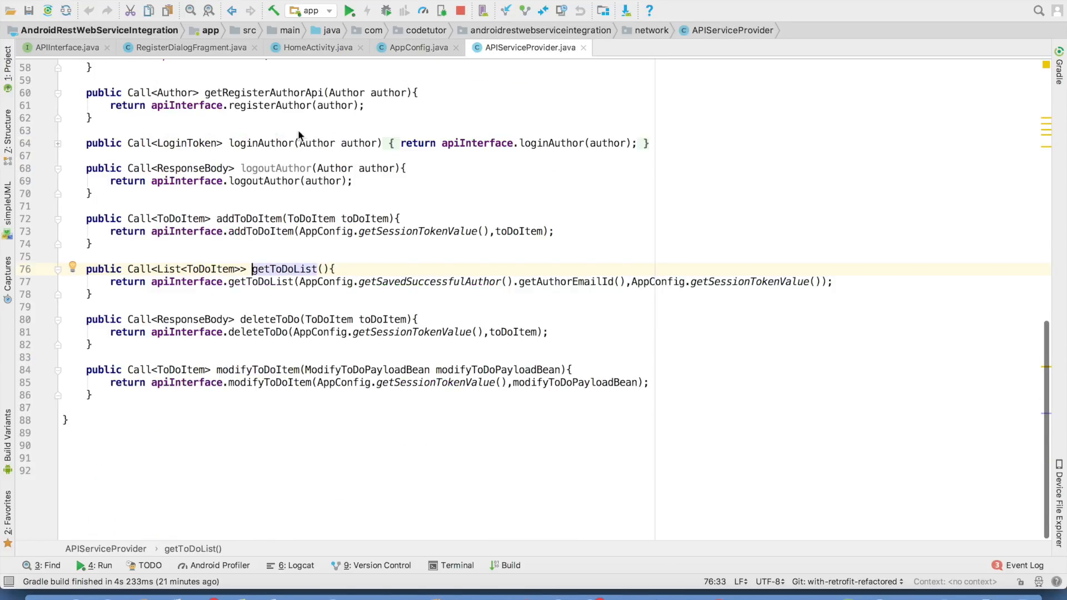
click(315, 46)
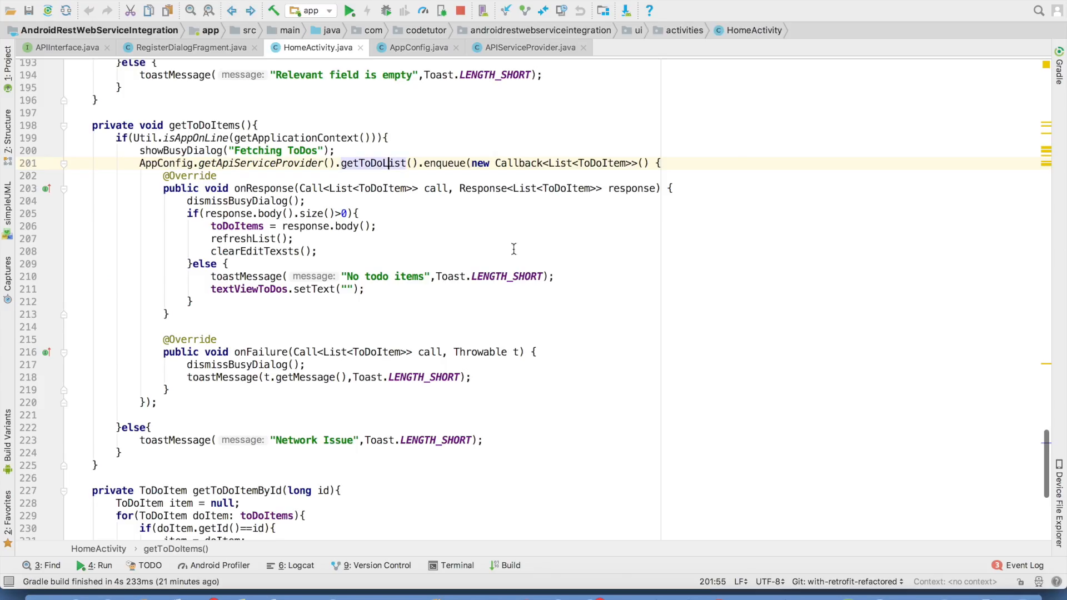
scroll(down, 3)
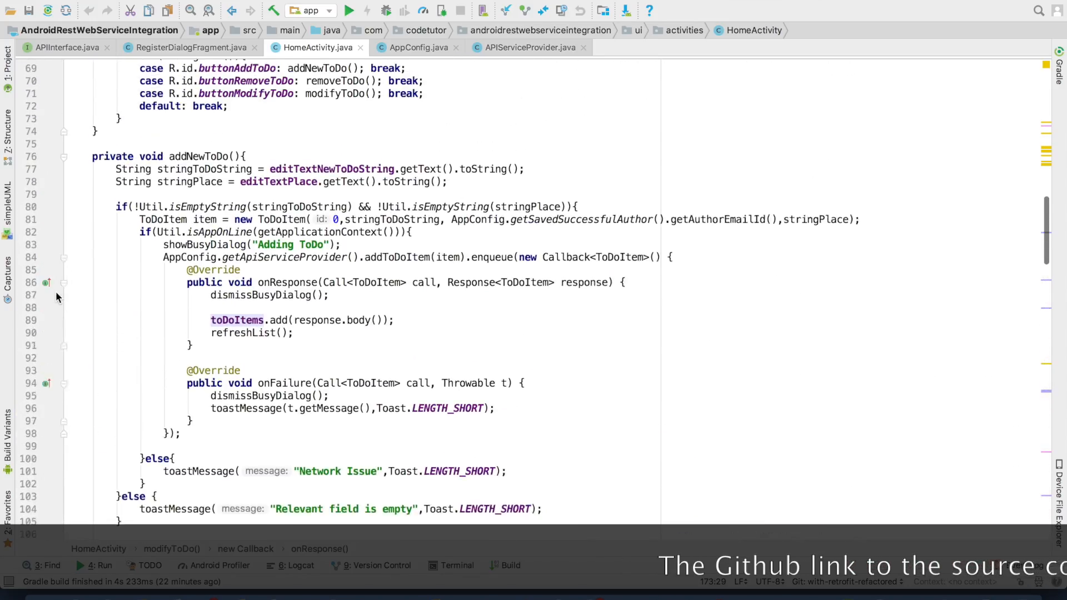
scroll(down, 3)
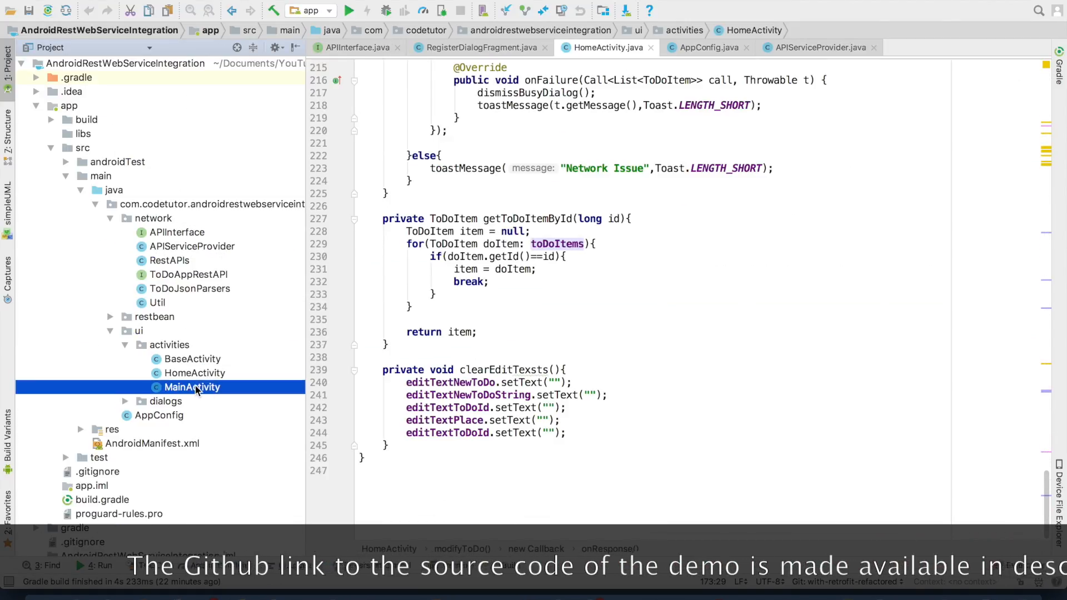
Set a breakpoint on MainActivity's saveSessionTokenValue line and return to APIServiceProvider
double_click(191, 386)
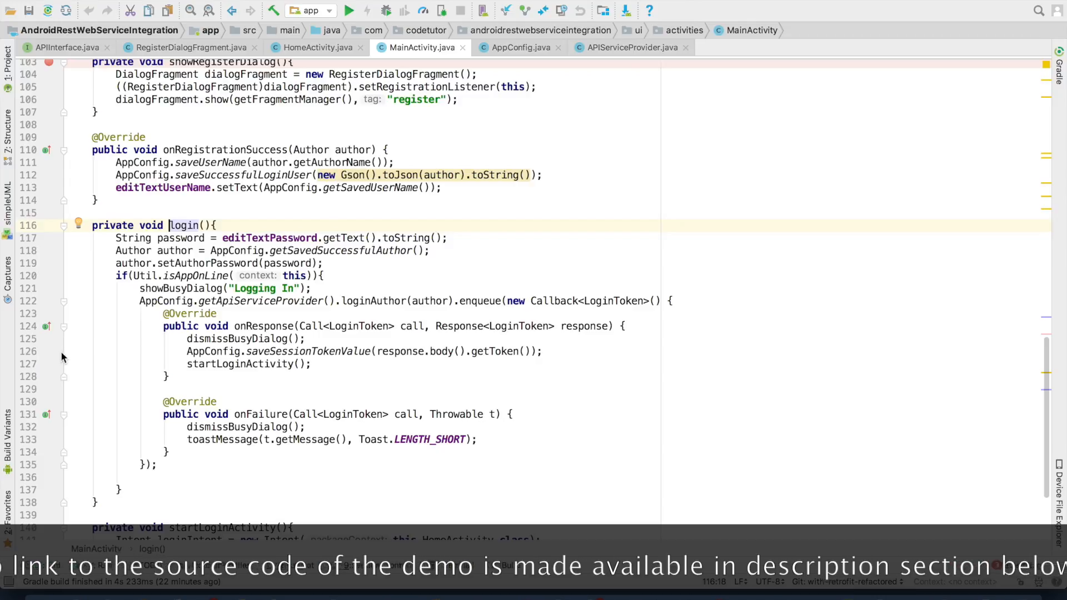
click(49, 351)
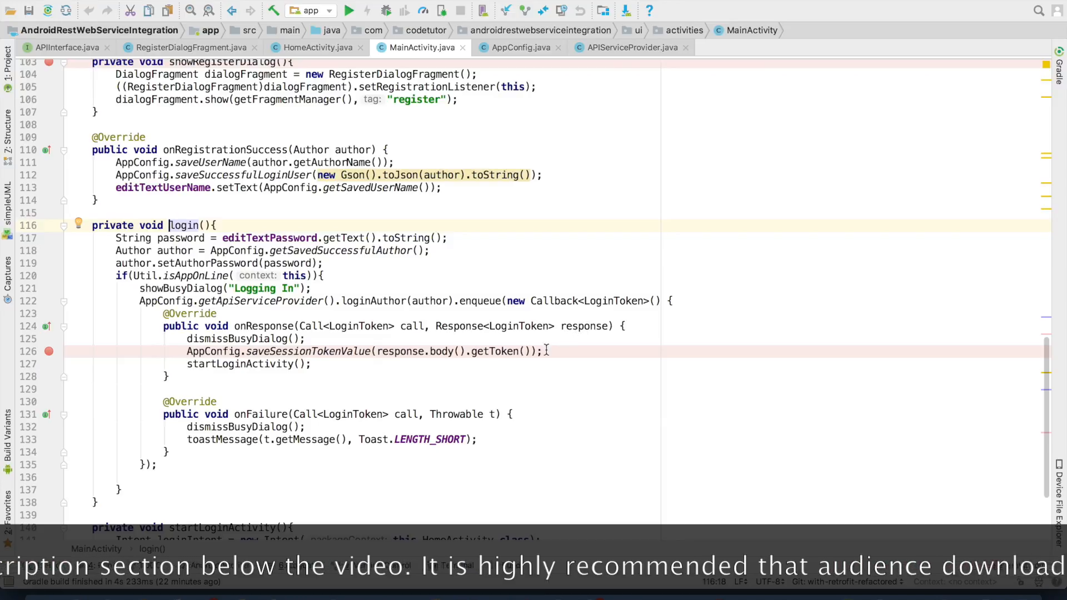
double_click(309, 351)
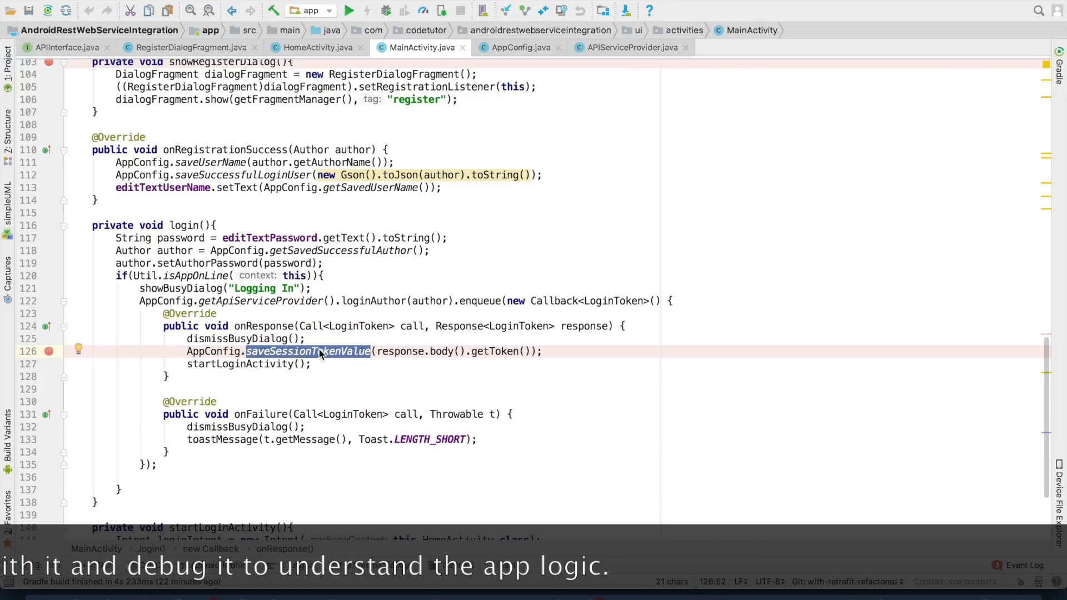
click(631, 47)
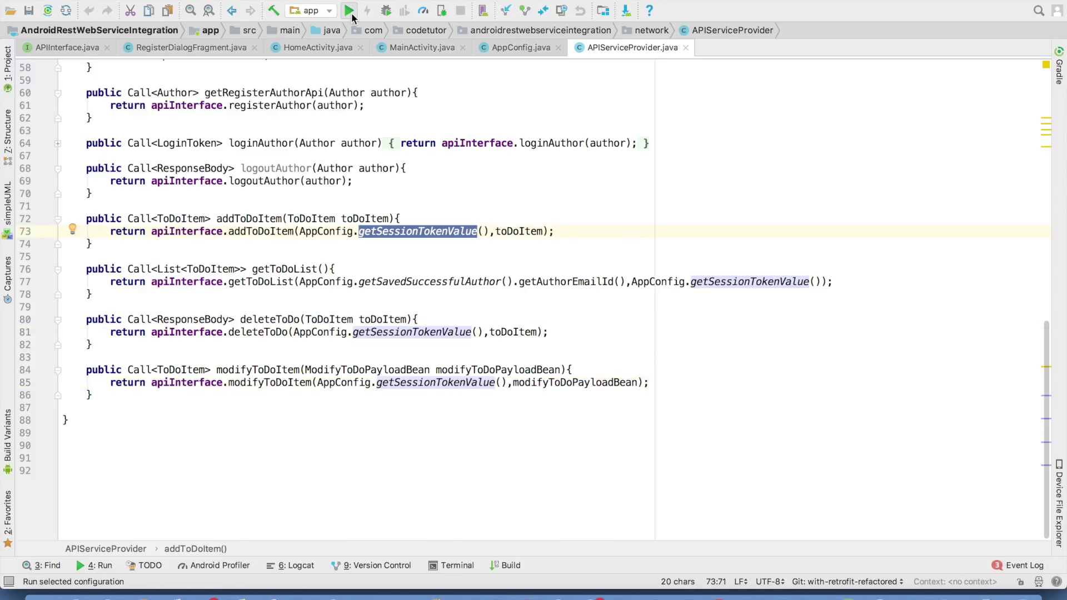
Debug the app, inspect the getToDoList response body holding item 27, and resume
click(442, 10)
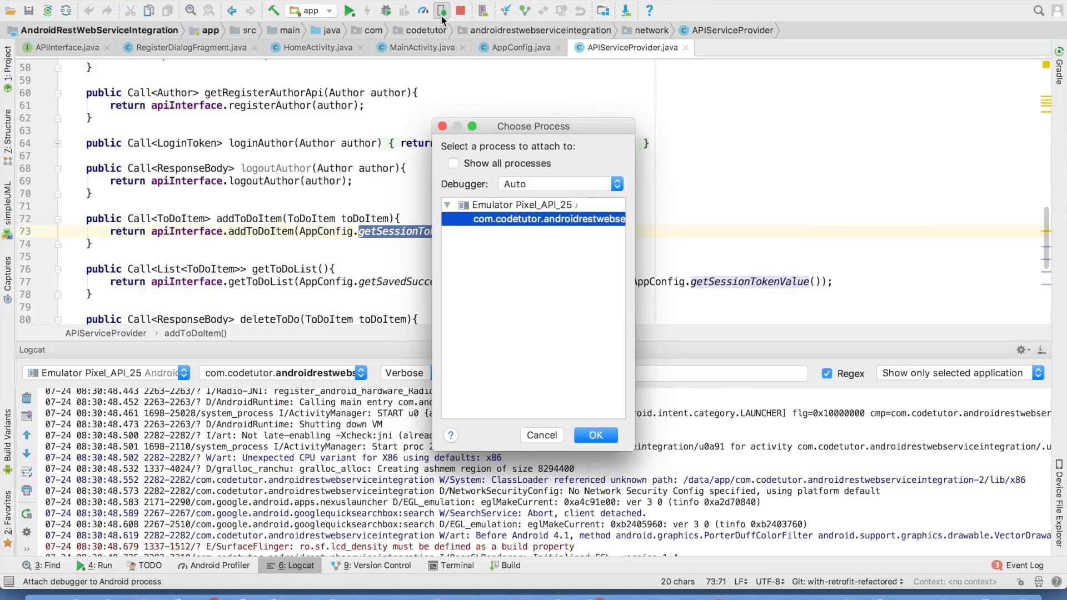
click(594, 435)
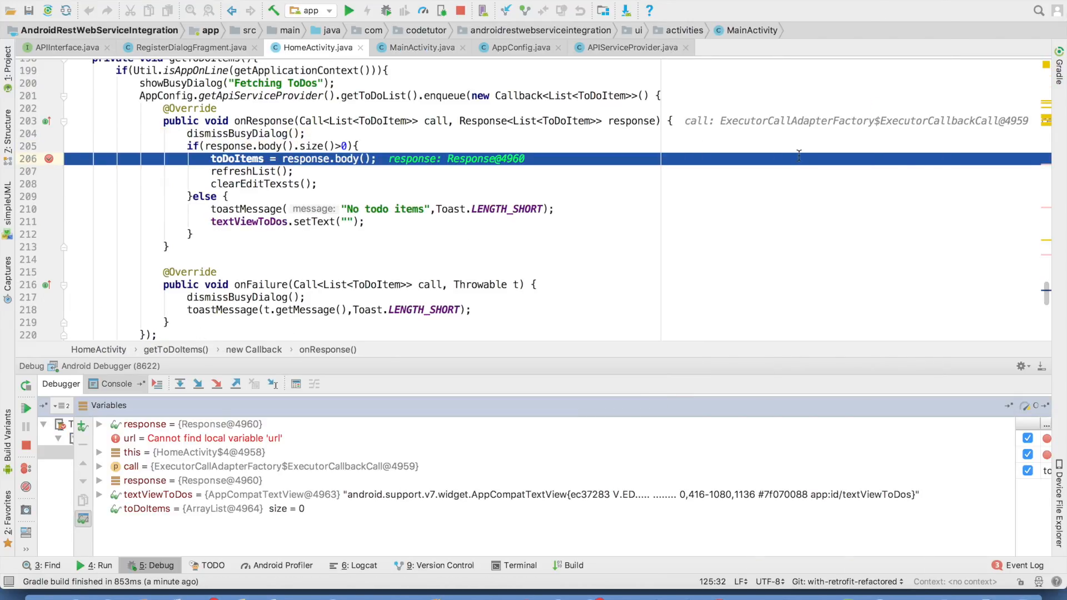
mouse_move(632, 121)
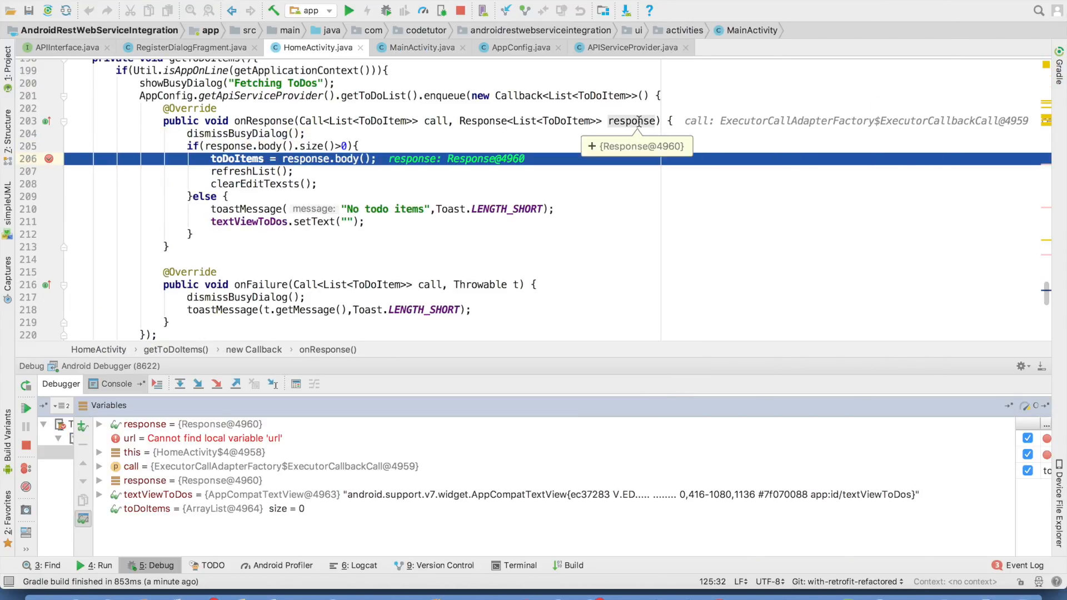
click(591, 147)
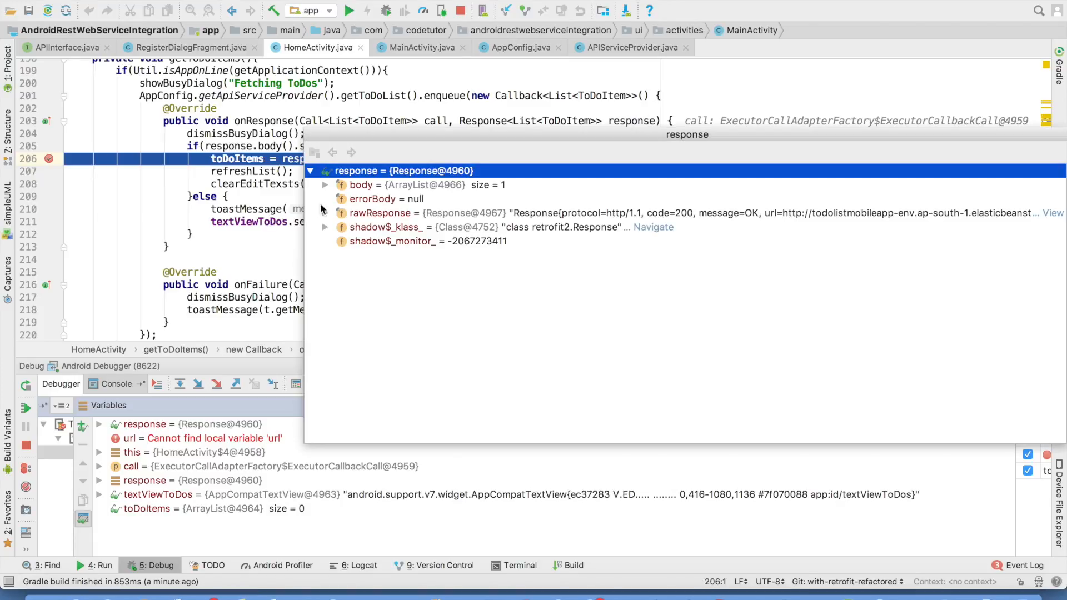
click(324, 185)
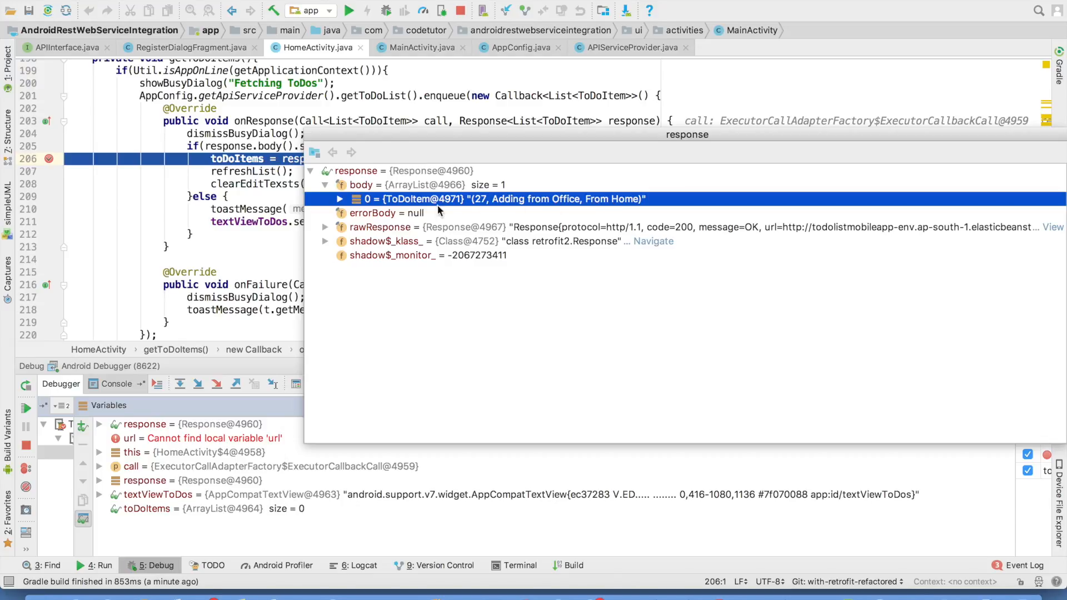
mouse_move(484, 205)
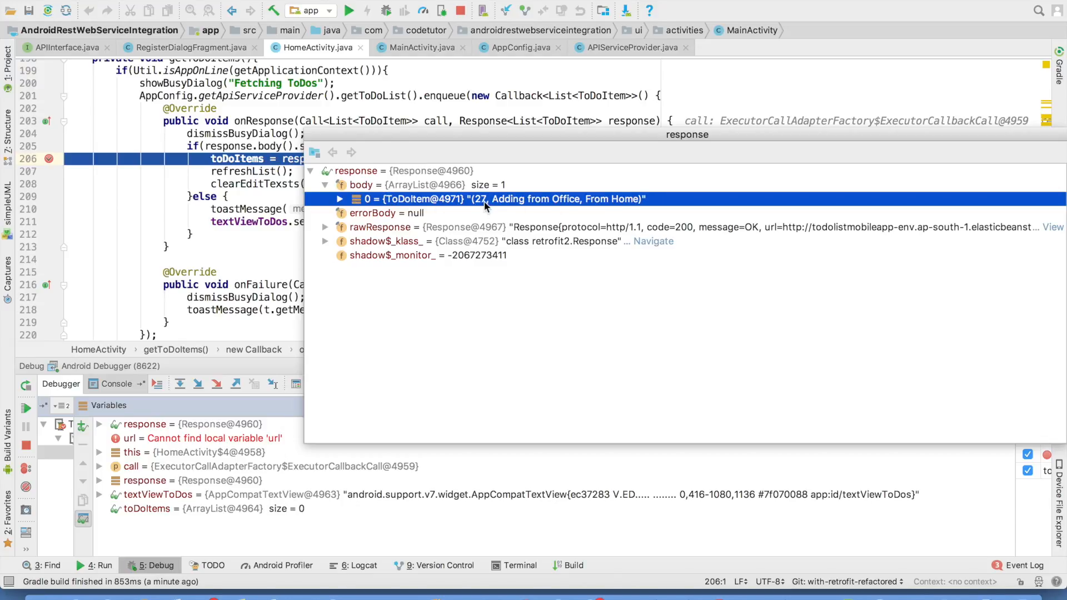
mouse_move(623, 207)
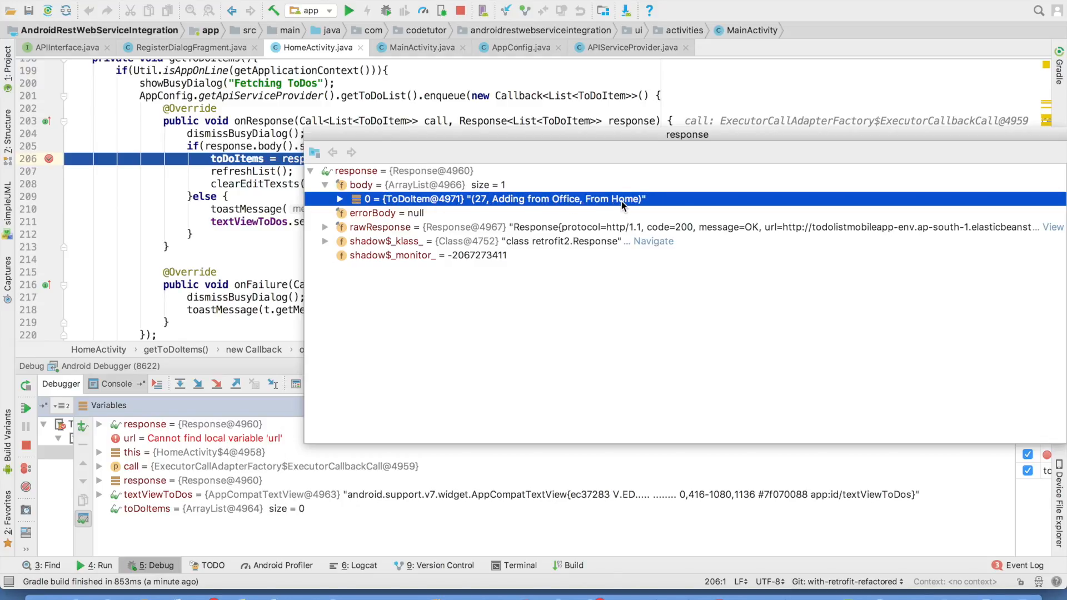
click(22, 422)
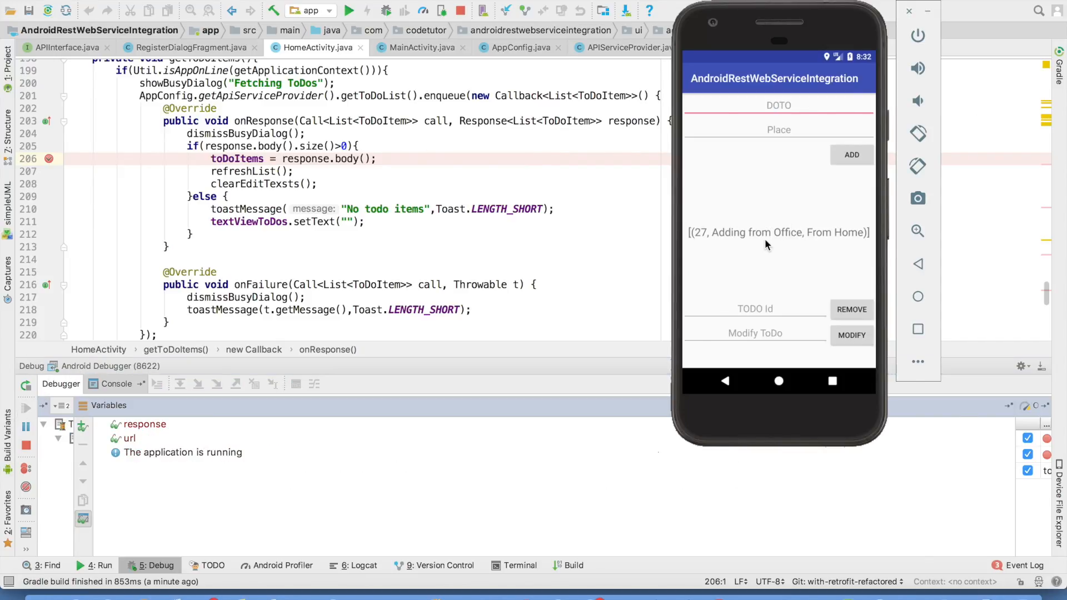
Add to-do "Make a video" as item 55, delete it, and confirm response code 204
click(779, 129)
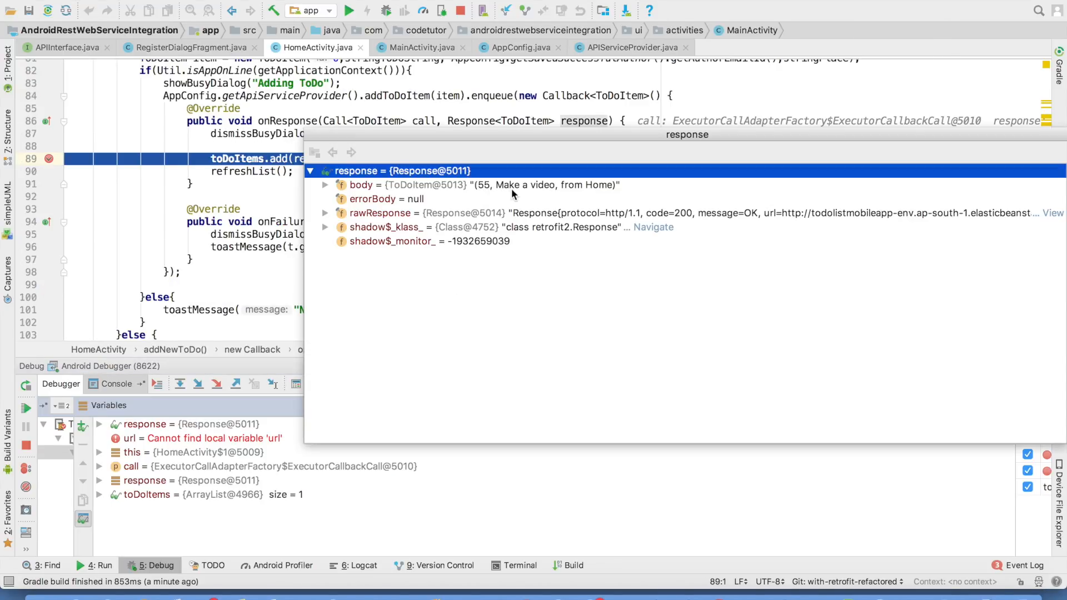
mouse_move(615, 194)
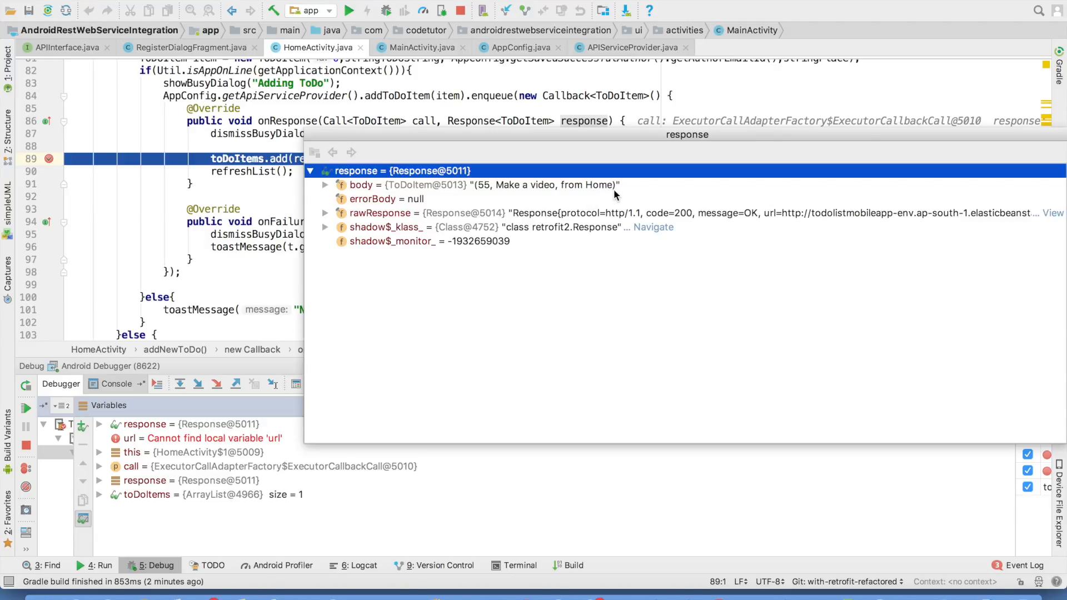
click(25, 407)
text(55)
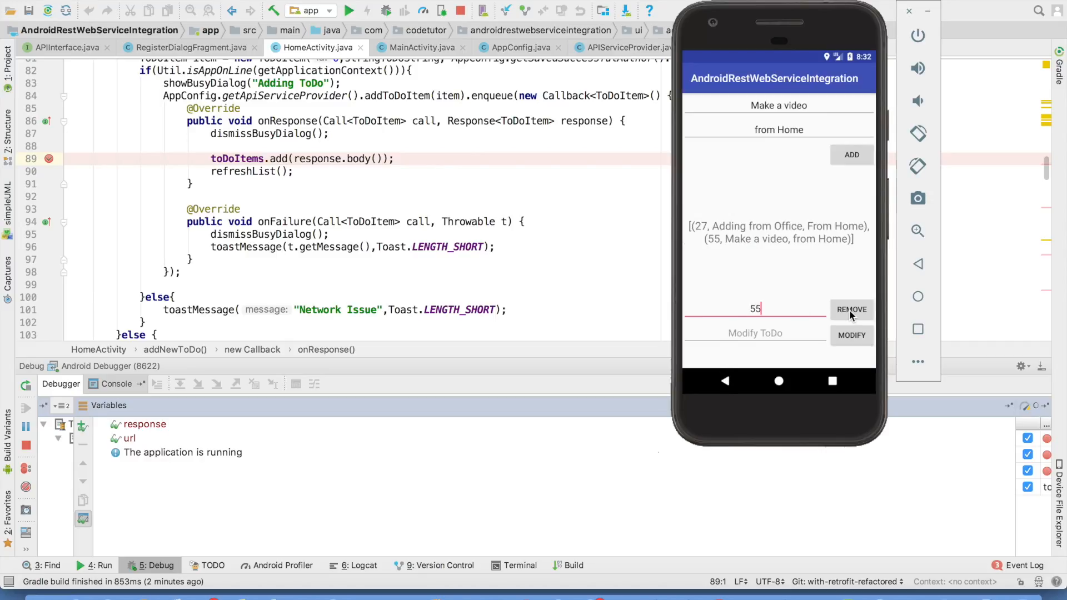
click(851, 309)
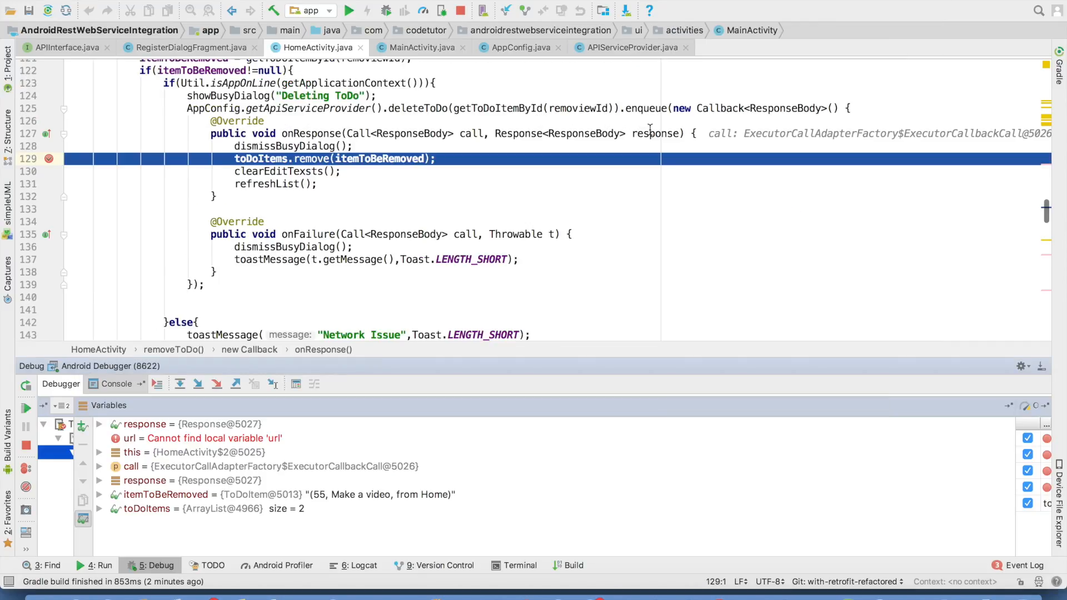
mouse_move(648, 133)
text(response.code())
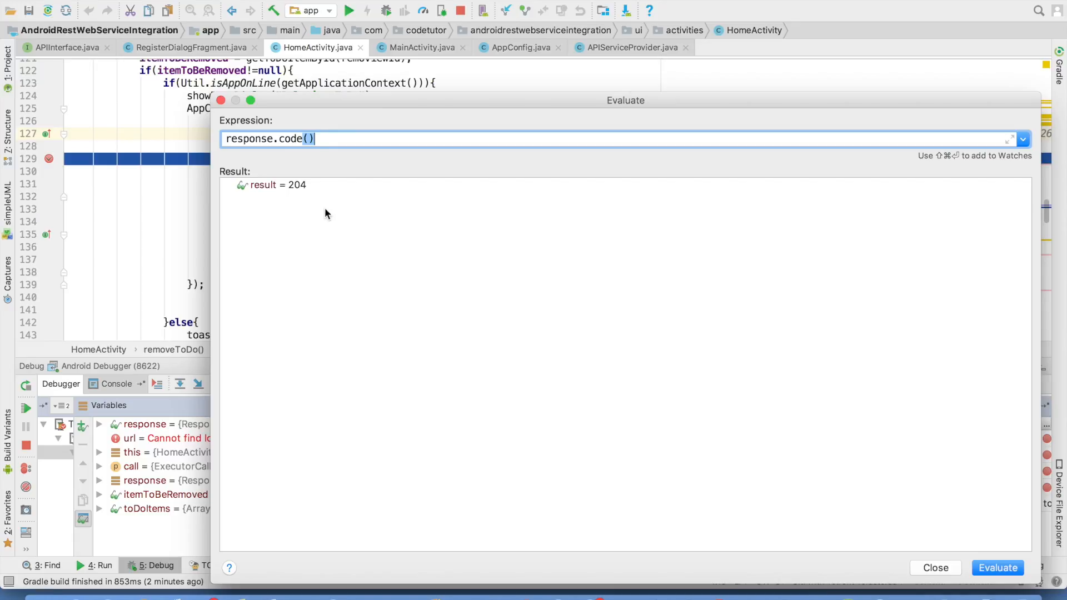
click(936, 568)
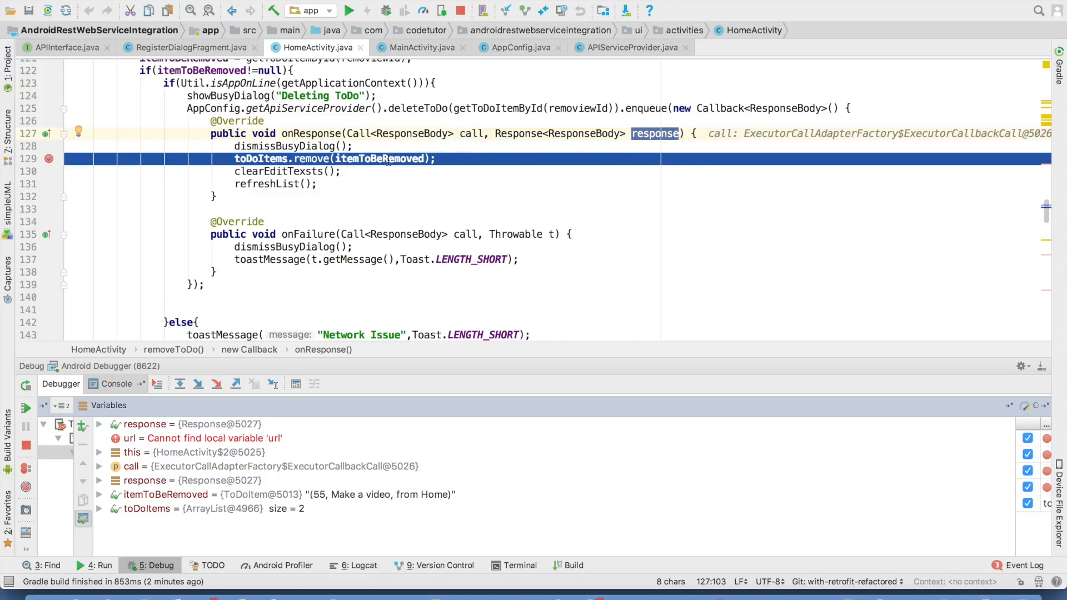
mouse_move(260, 158)
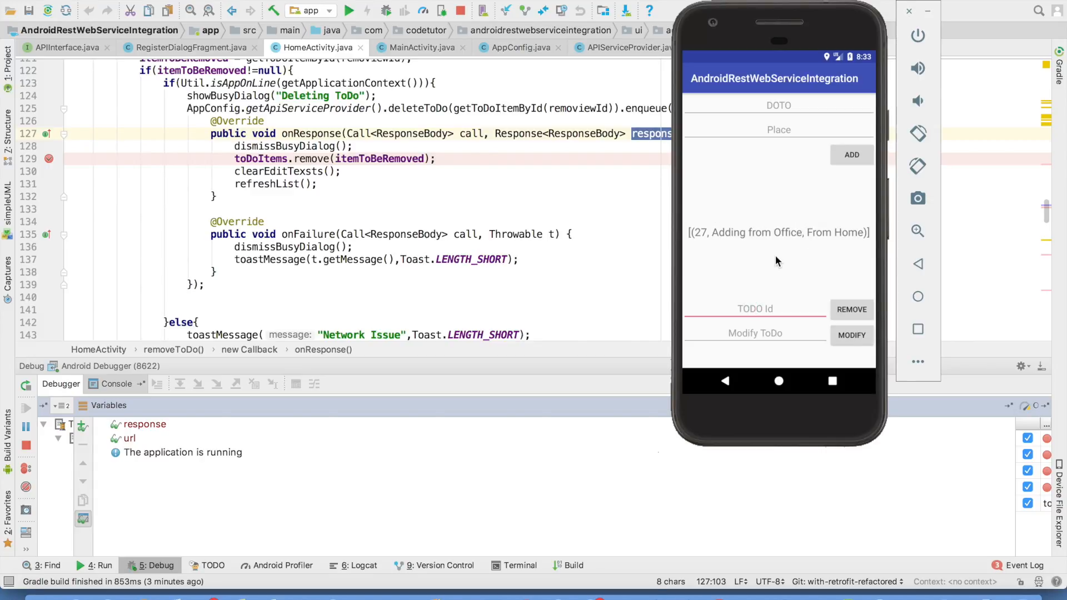
Modify to-do 27 with text "Update the Social" from the emulator
text(27)
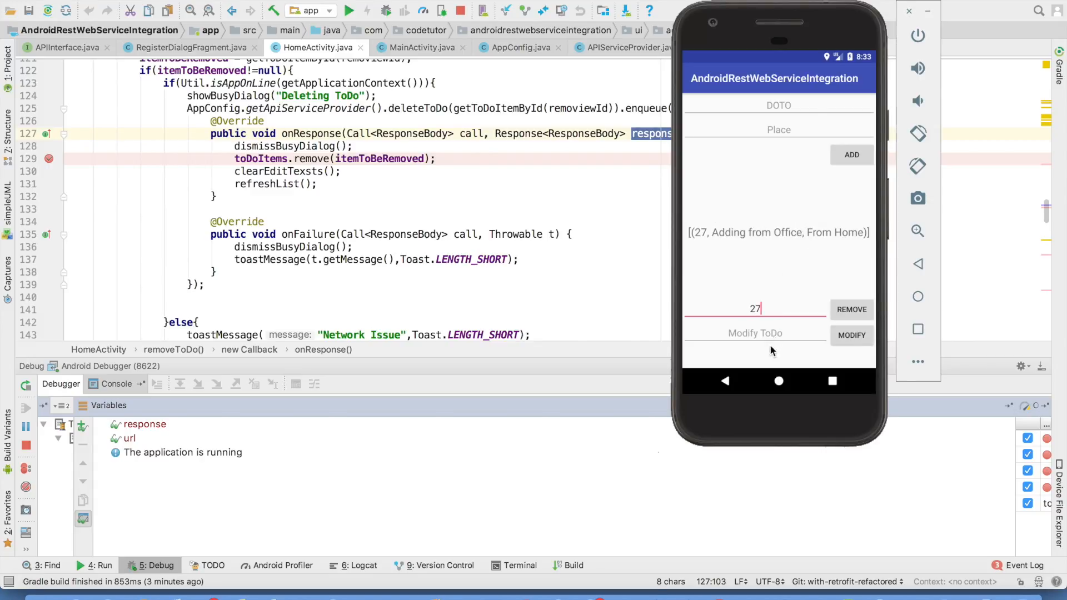
text(Update the Social)
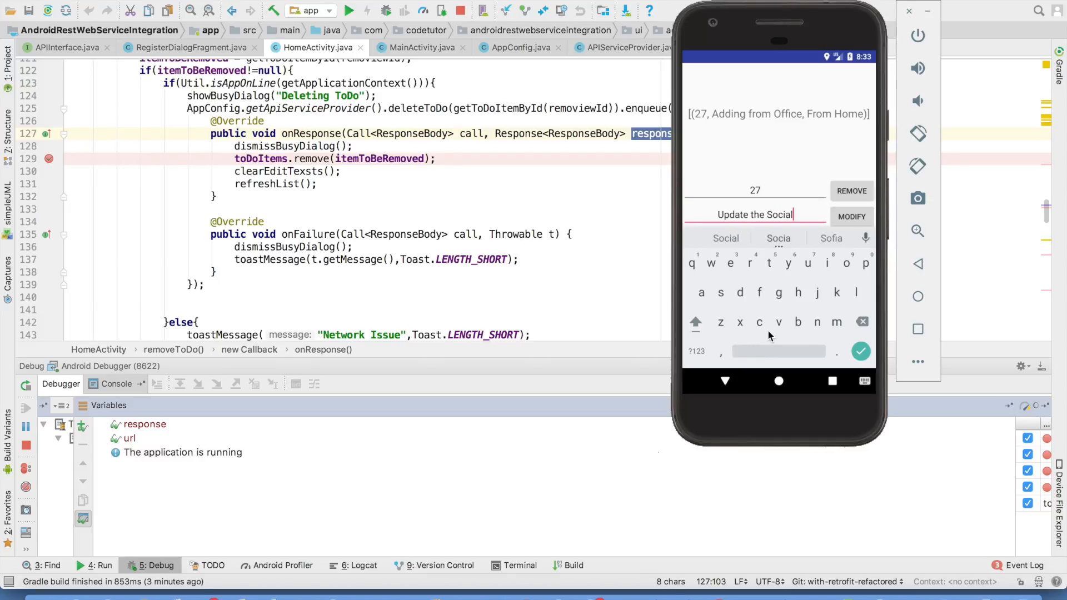
click(852, 217)
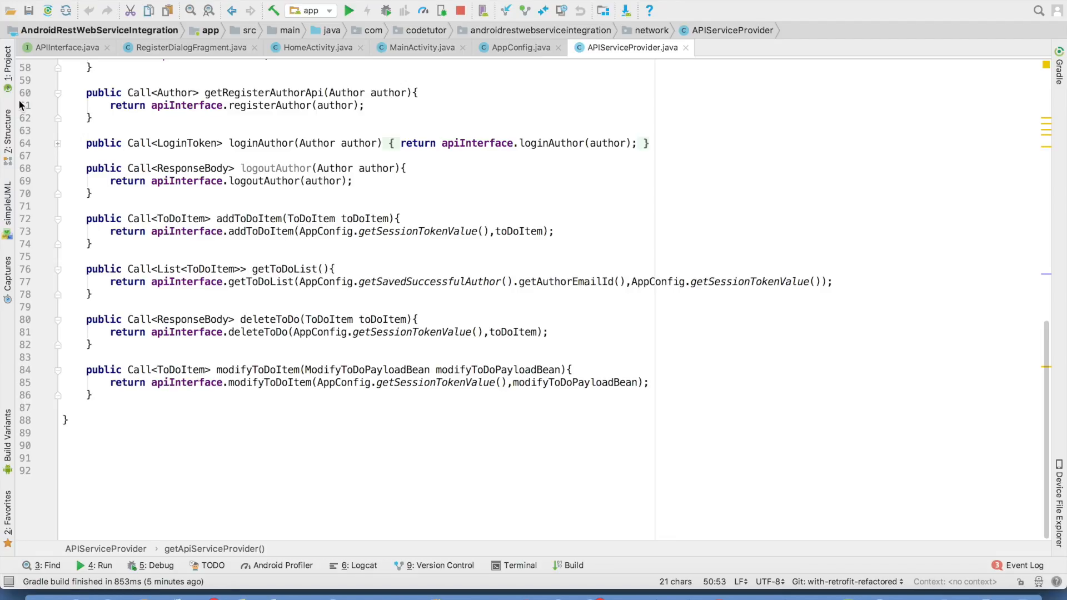
Show APIInterface.java with all seven Retrofit-annotated call declarations
click(191, 48)
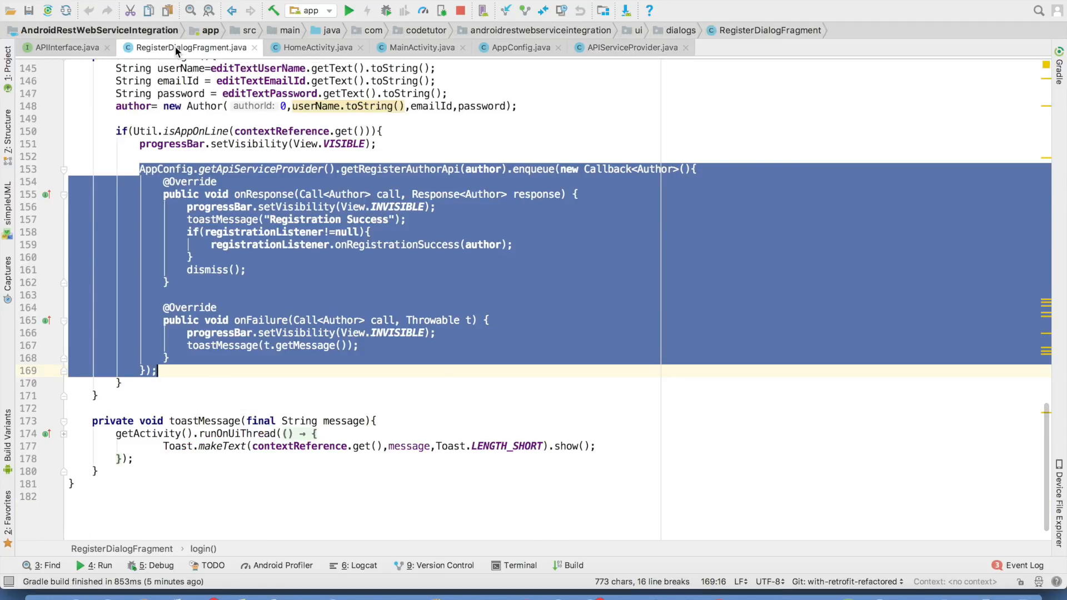
click(68, 47)
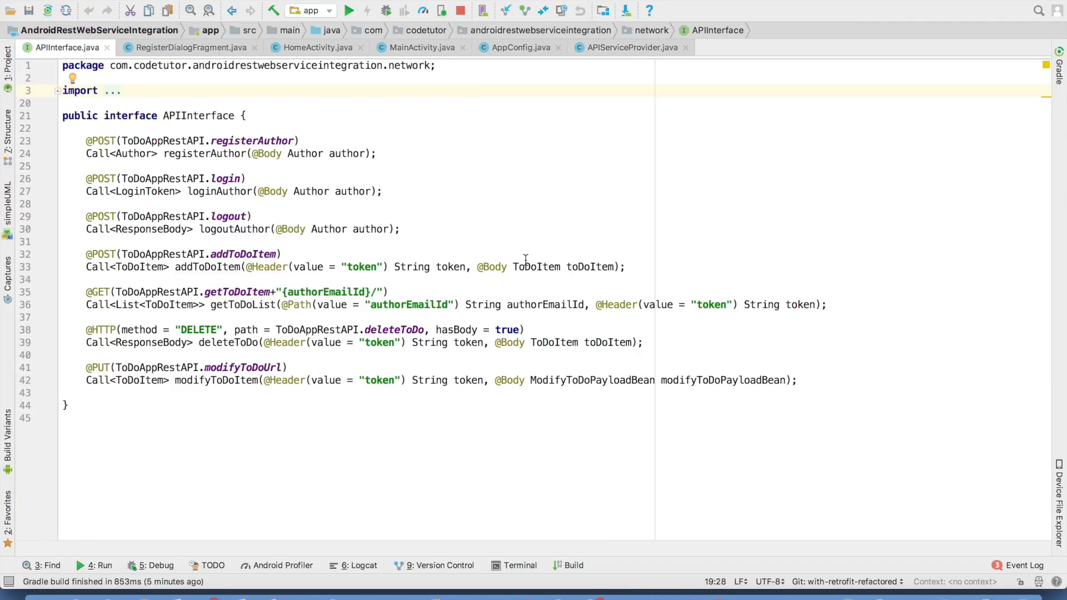